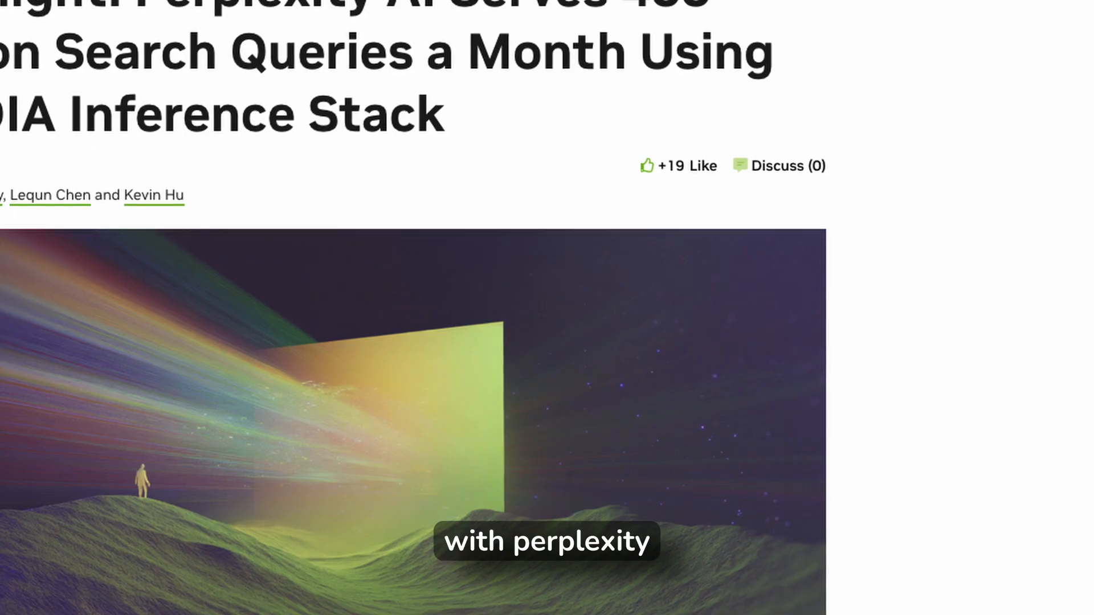
# Scroll up the page and reveal the Assistant's suggested prompts
pyautogui.scroll(3)
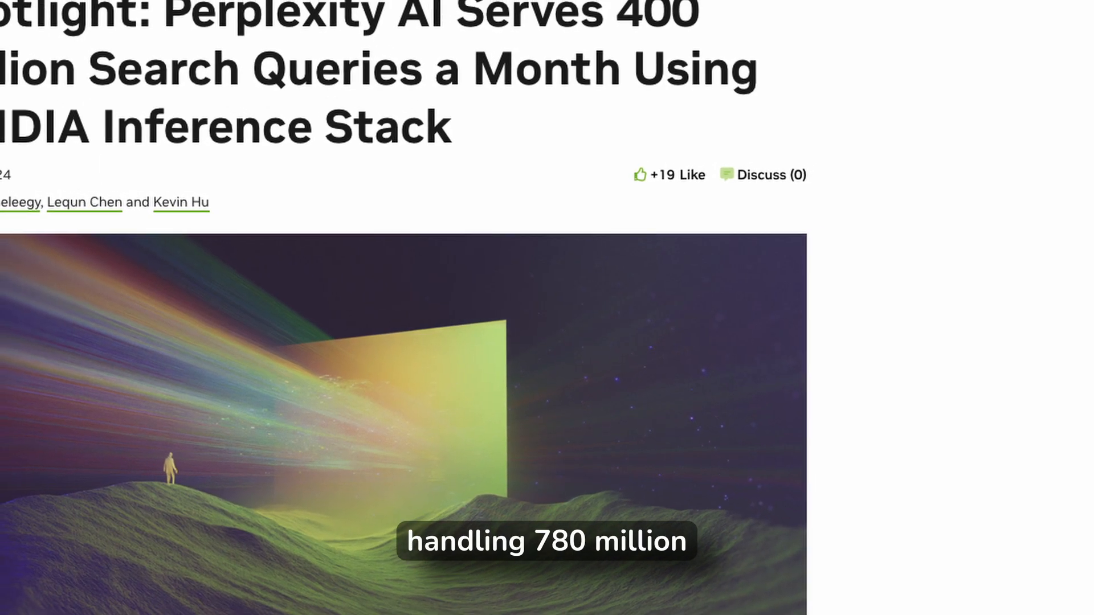
pyautogui.scroll(3)
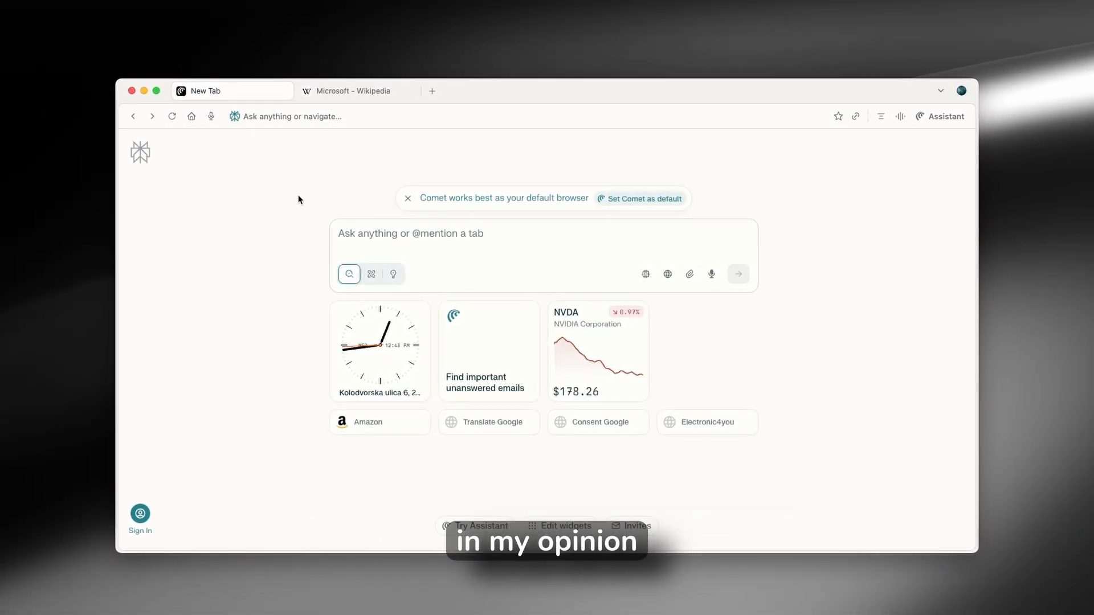
pyautogui.moveTo(274, 186)
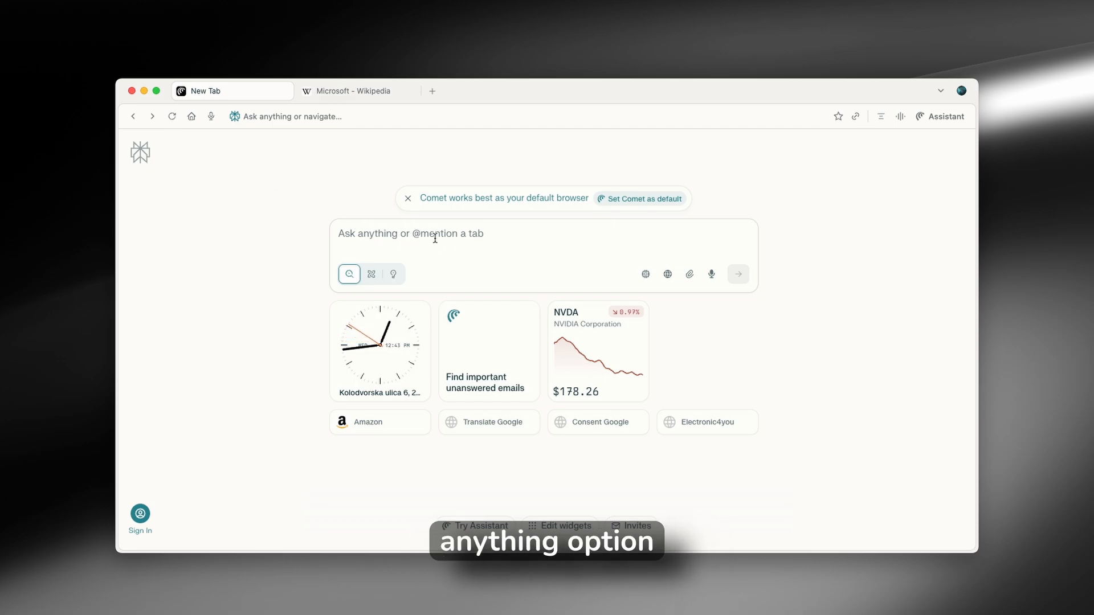
pyautogui.click(433, 234)
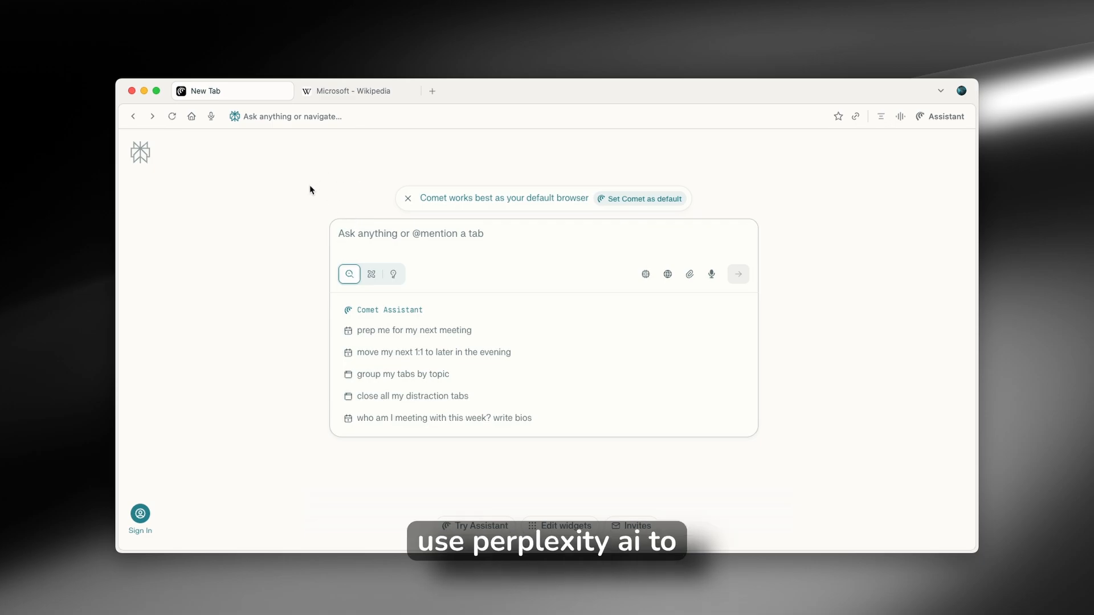
pyautogui.moveTo(322, 186)
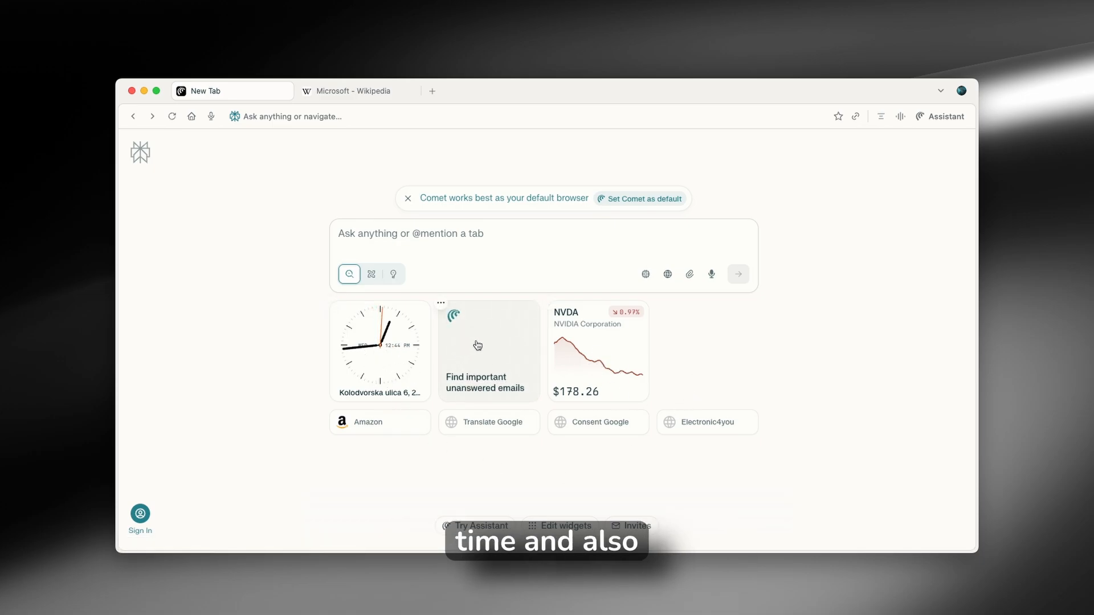
pyautogui.moveTo(537, 180)
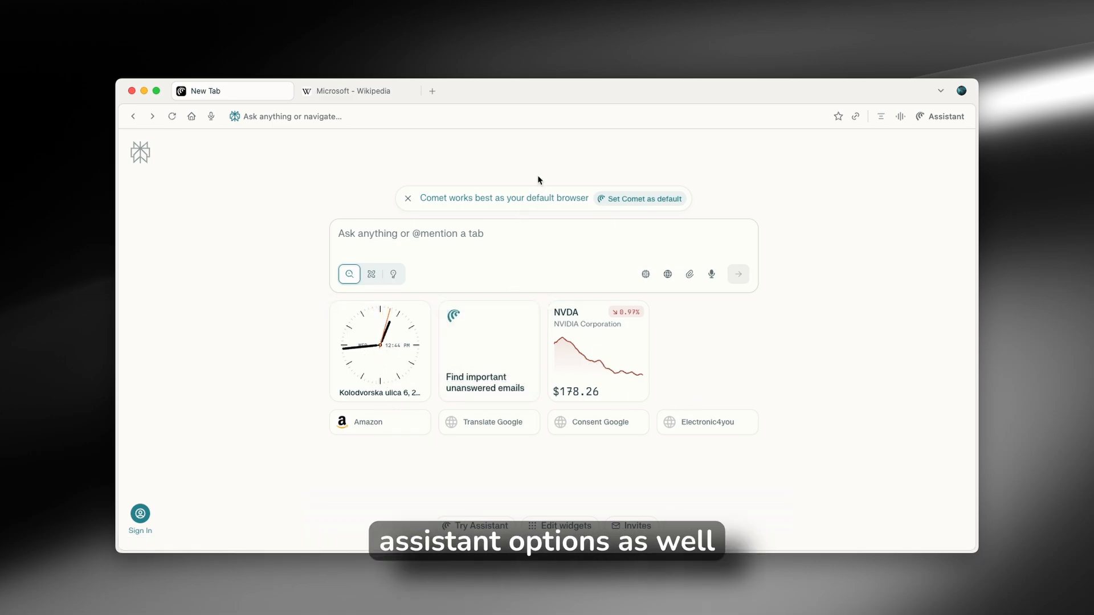
pyautogui.moveTo(431, 426)
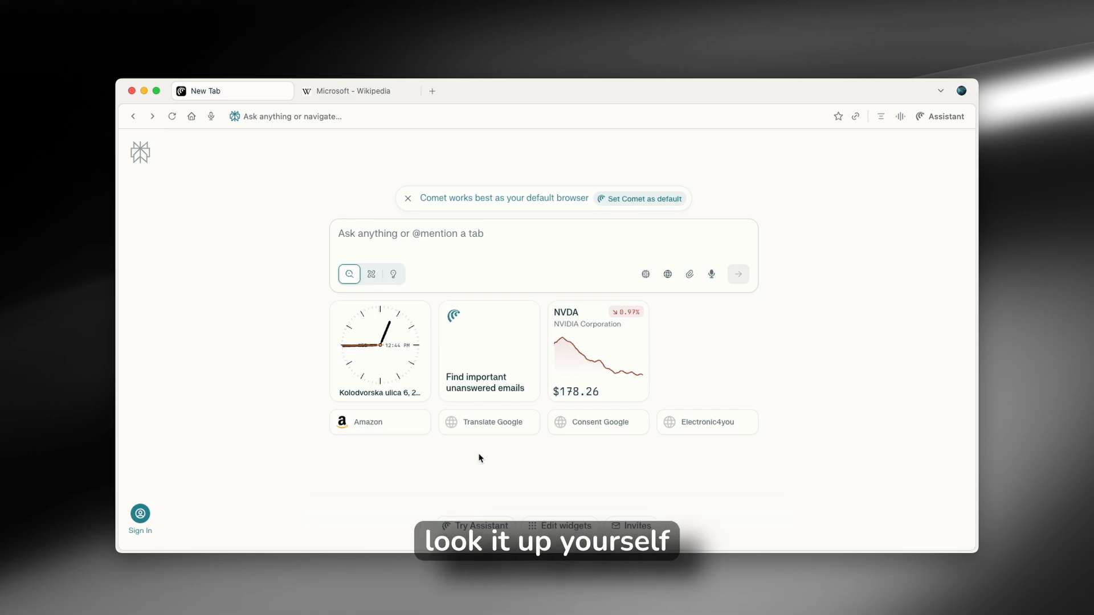
pyautogui.moveTo(189, 205)
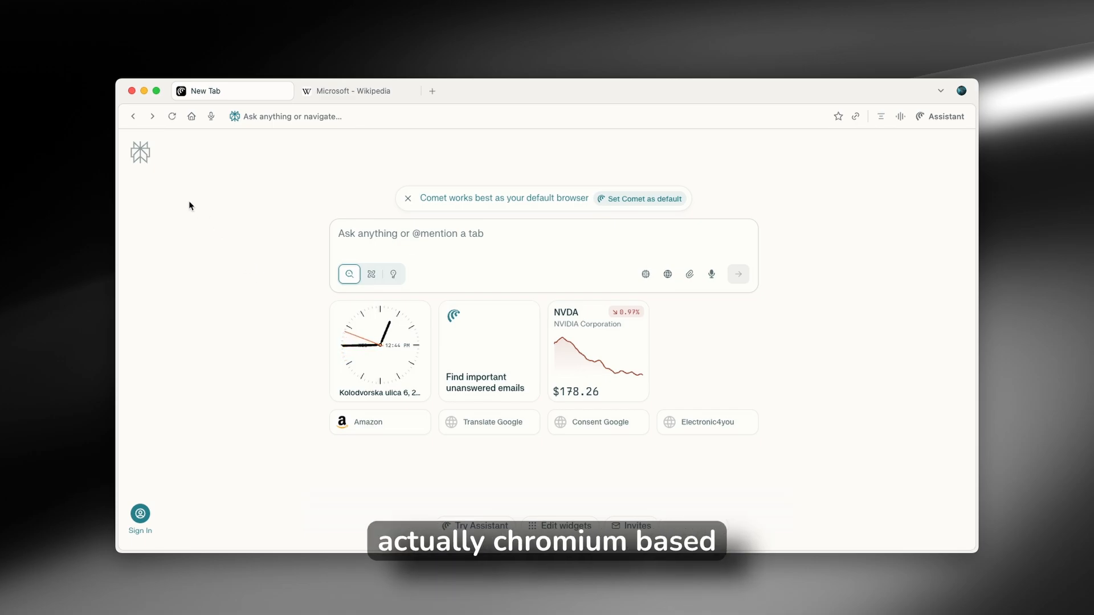
pyautogui.moveTo(204, 168)
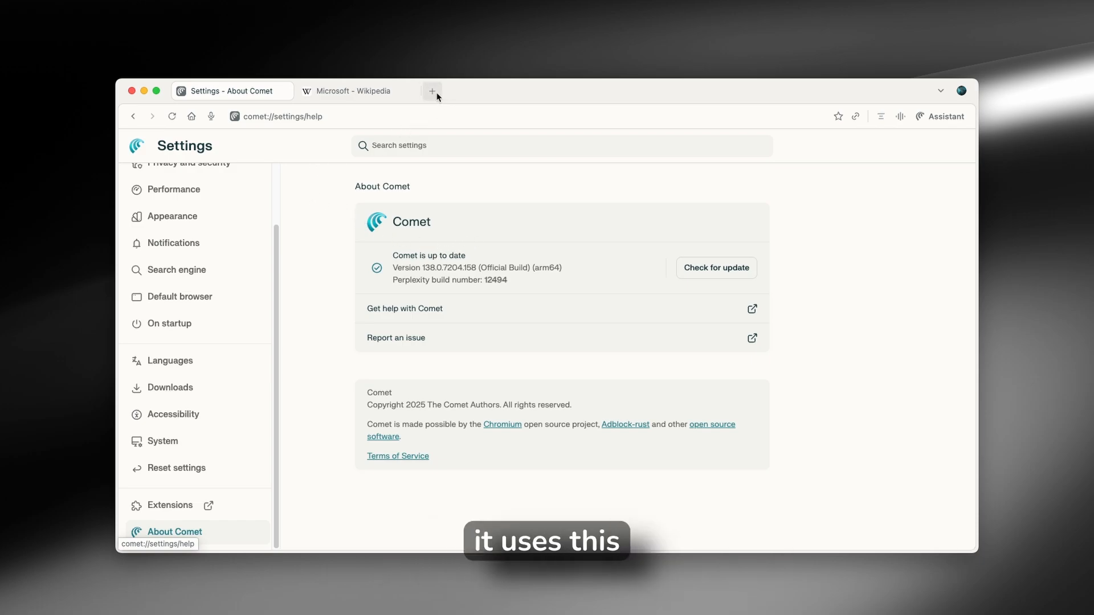
# Swap the About Comet tab for a new tab, dismiss sign-in, and return to the Microsoft article
pyautogui.click(432, 91)
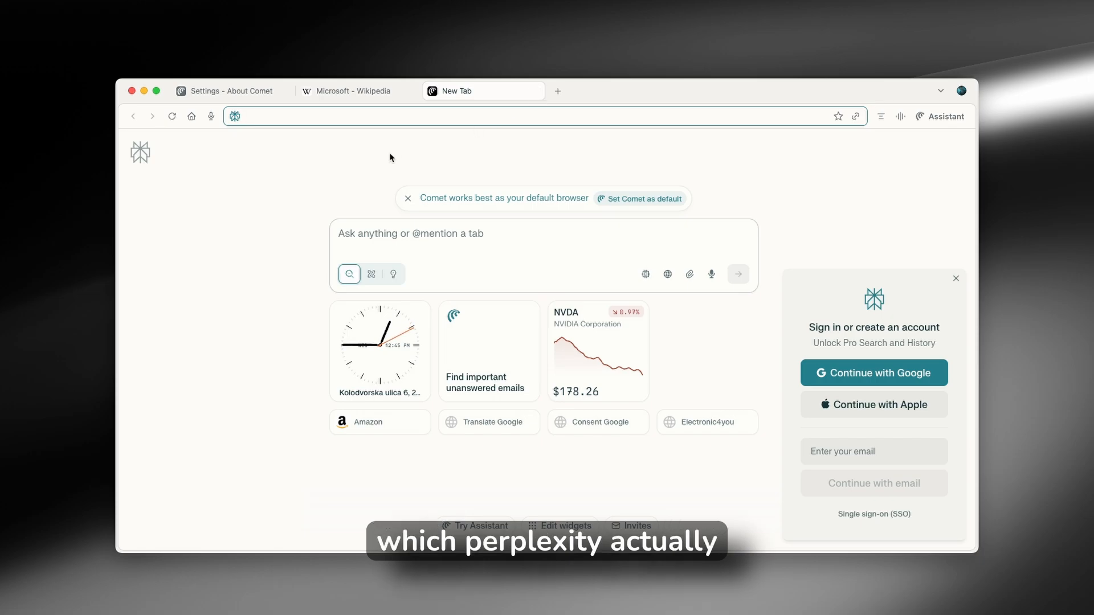
pyautogui.click(271, 91)
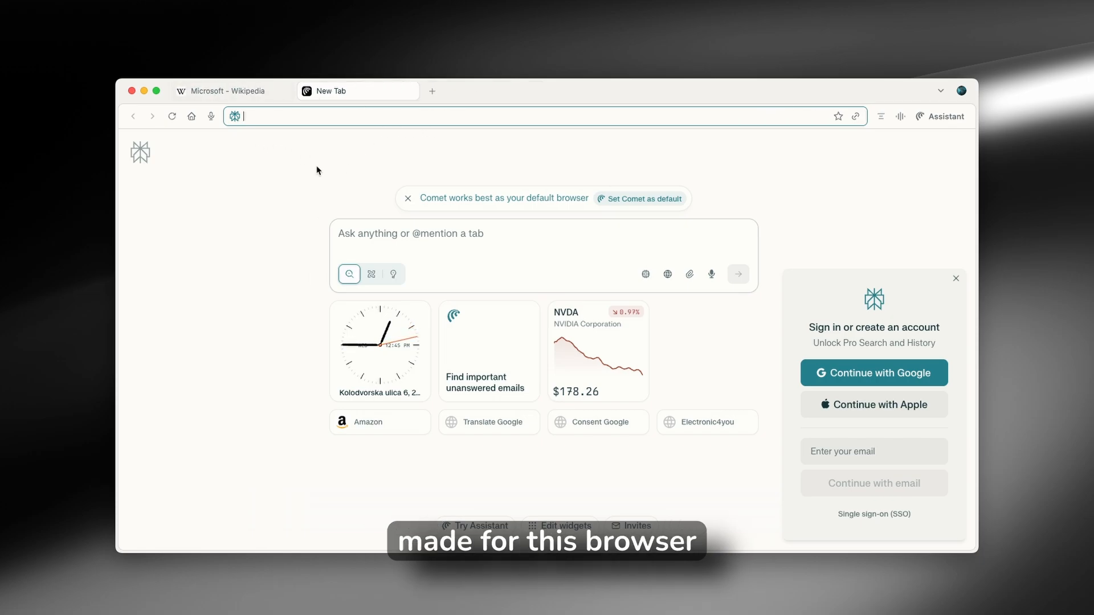
pyautogui.moveTo(621, 180)
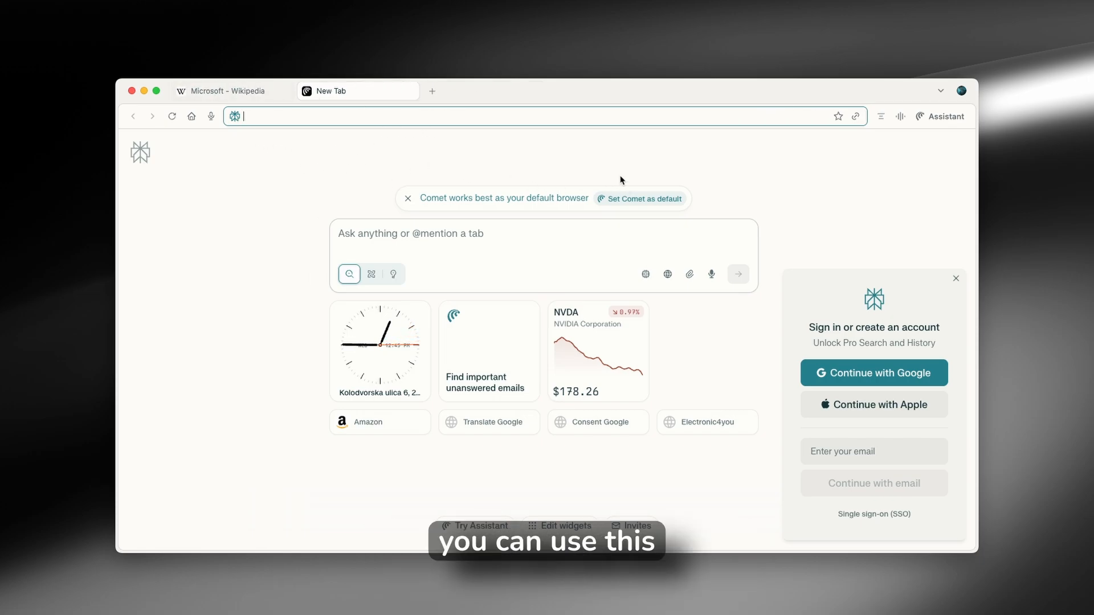
pyautogui.click(955, 279)
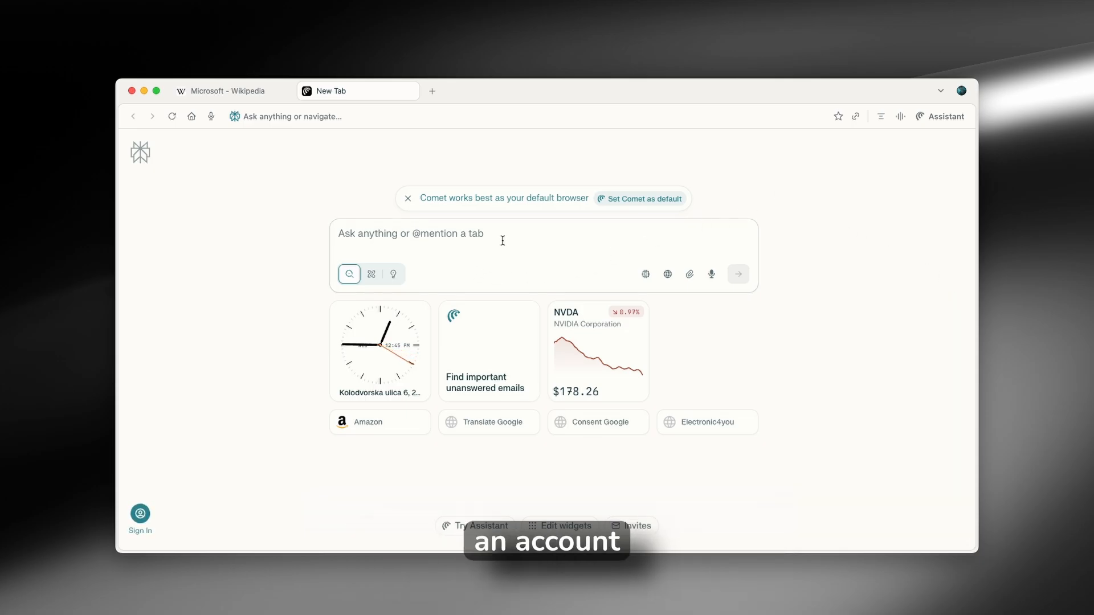
pyautogui.moveTo(604, 169)
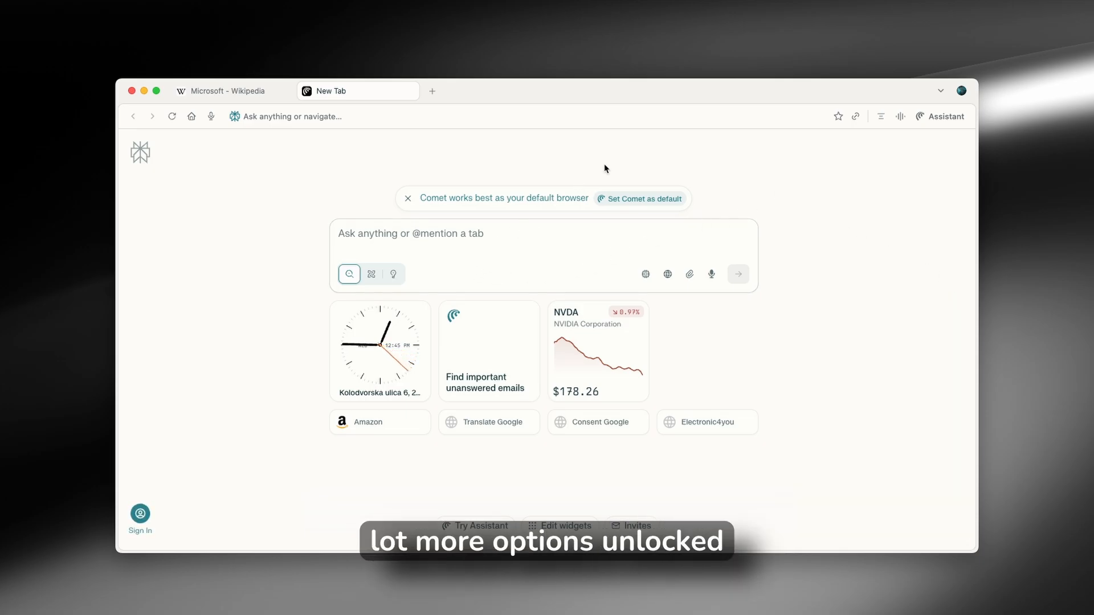
pyautogui.moveTo(342, 170)
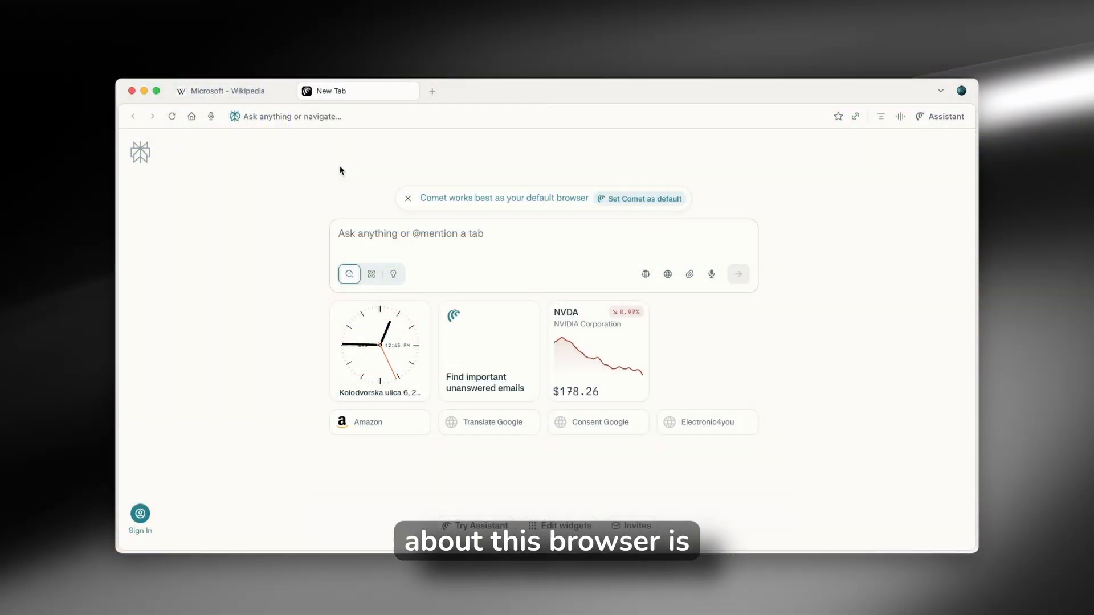
pyautogui.click(223, 91)
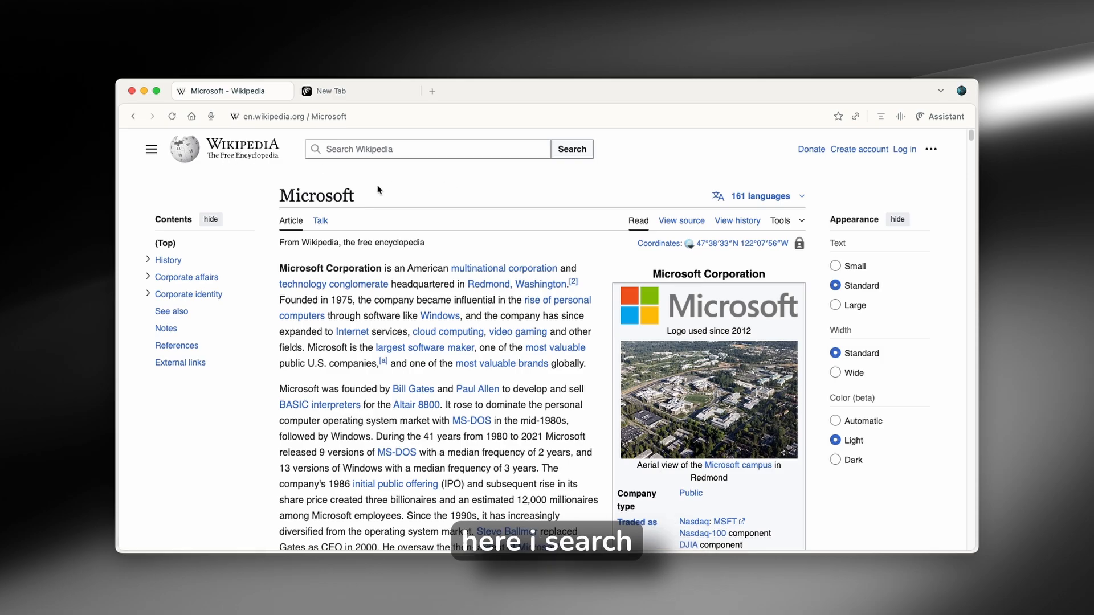
# Select the Microsoft title and skim the article down and back toward the top
pyautogui.doubleClick(316, 195)
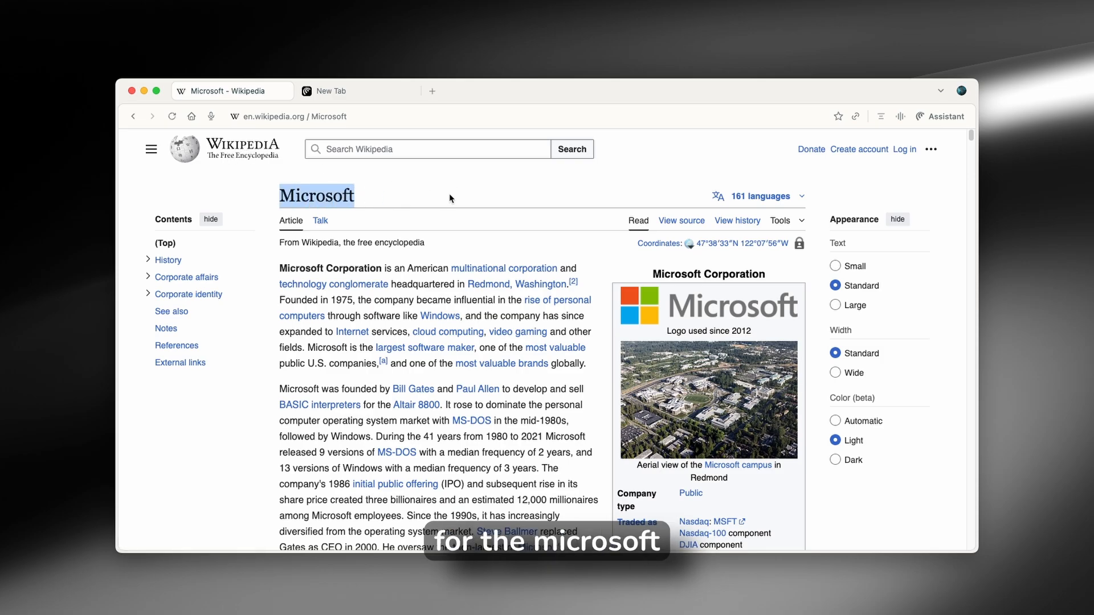
pyautogui.scroll(-3)
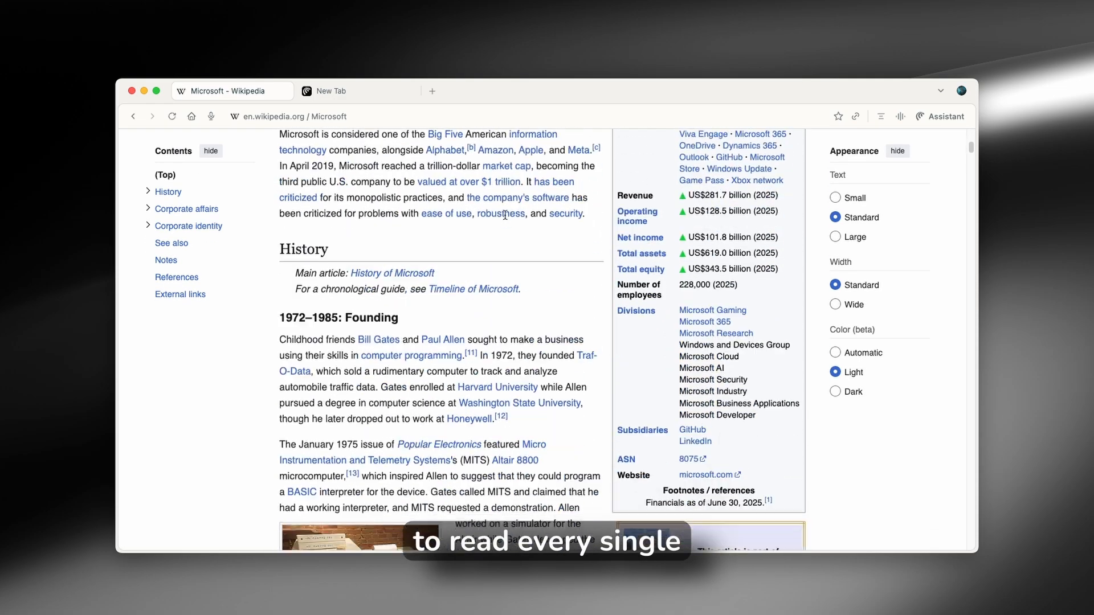
pyautogui.scroll(-3)
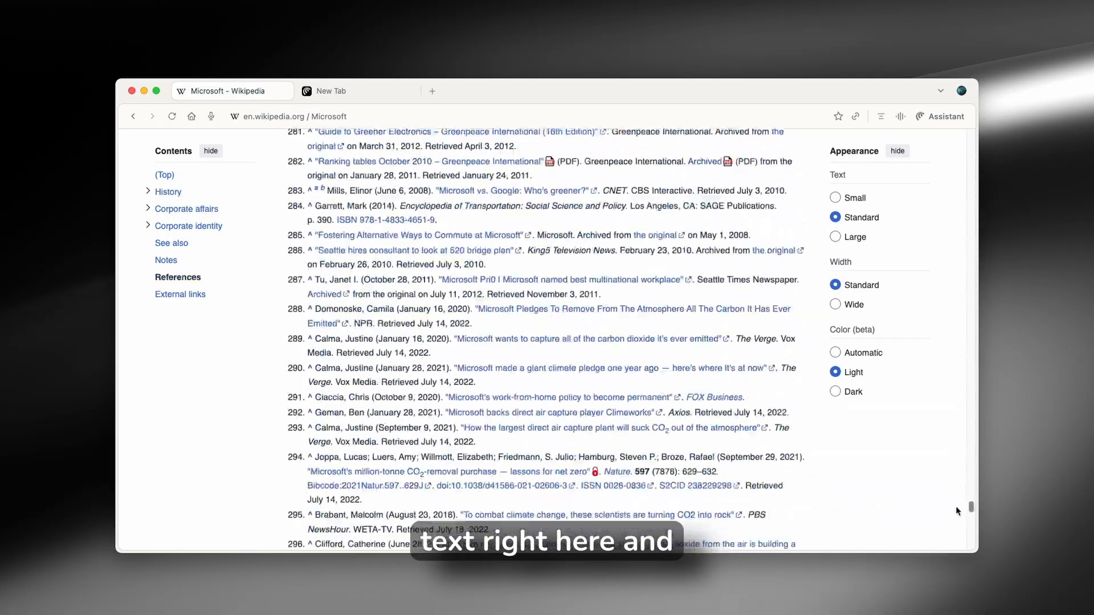
pyautogui.scroll(3)
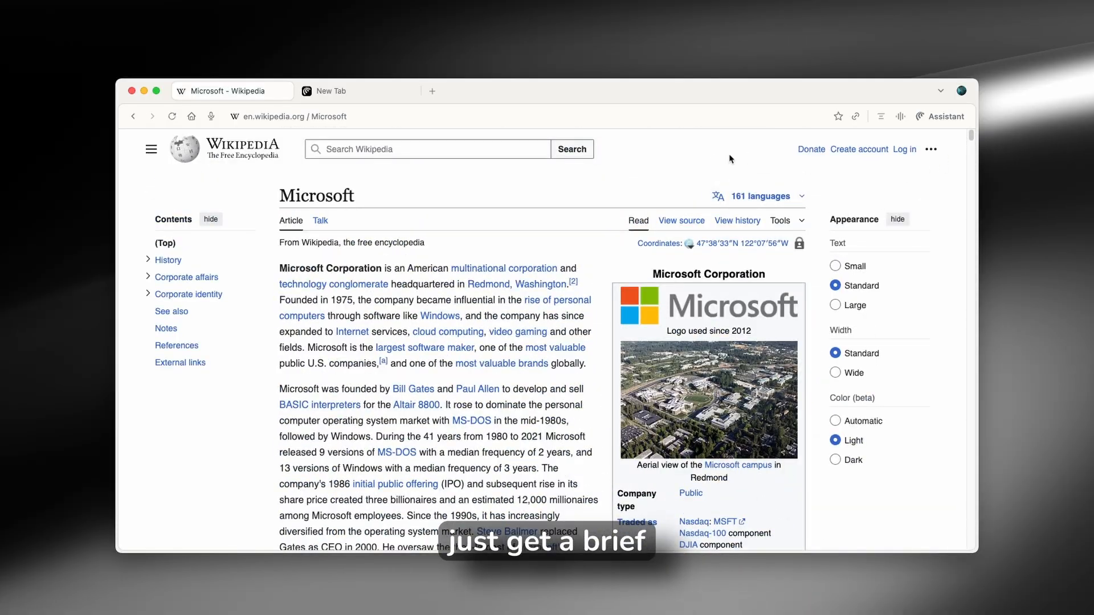
pyautogui.moveTo(786, 159)
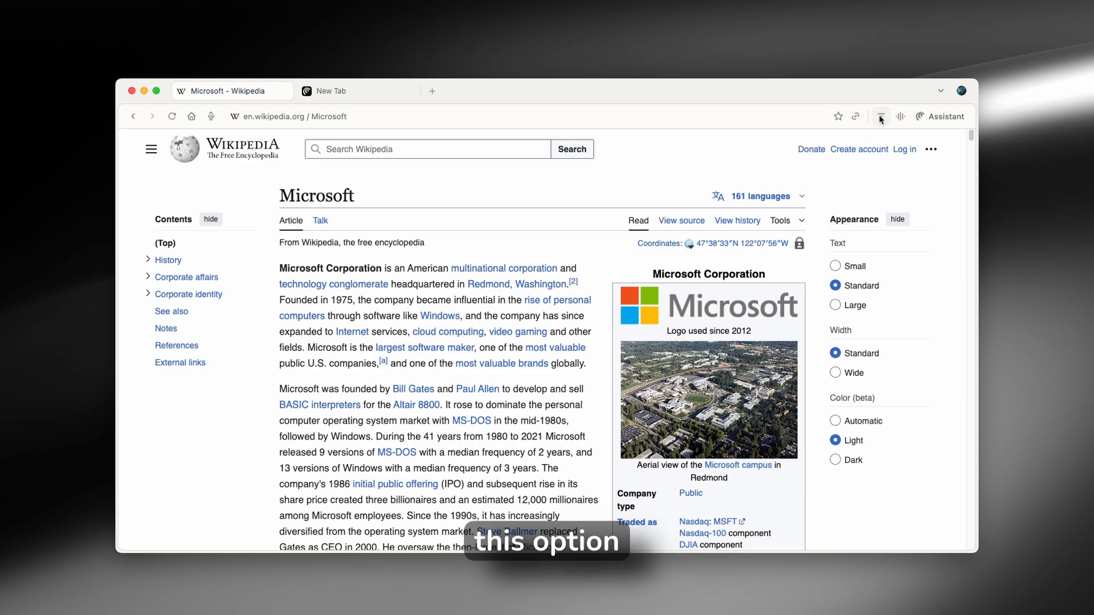
# Have the Assistant summarize the Microsoft page, read through it, then clear the conversation
pyautogui.click(940, 115)
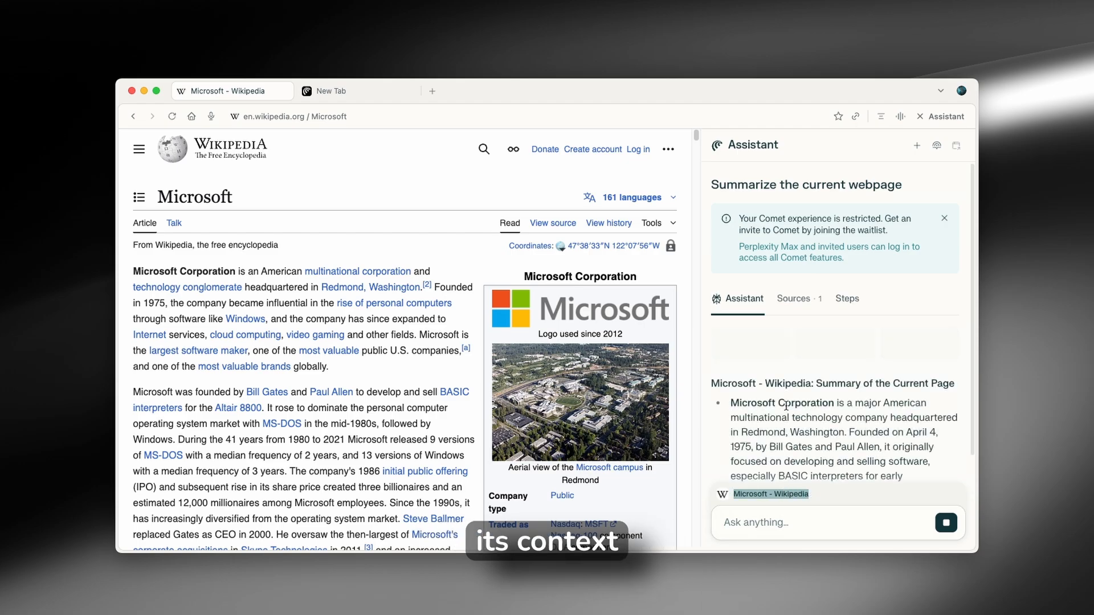
pyautogui.click(944, 218)
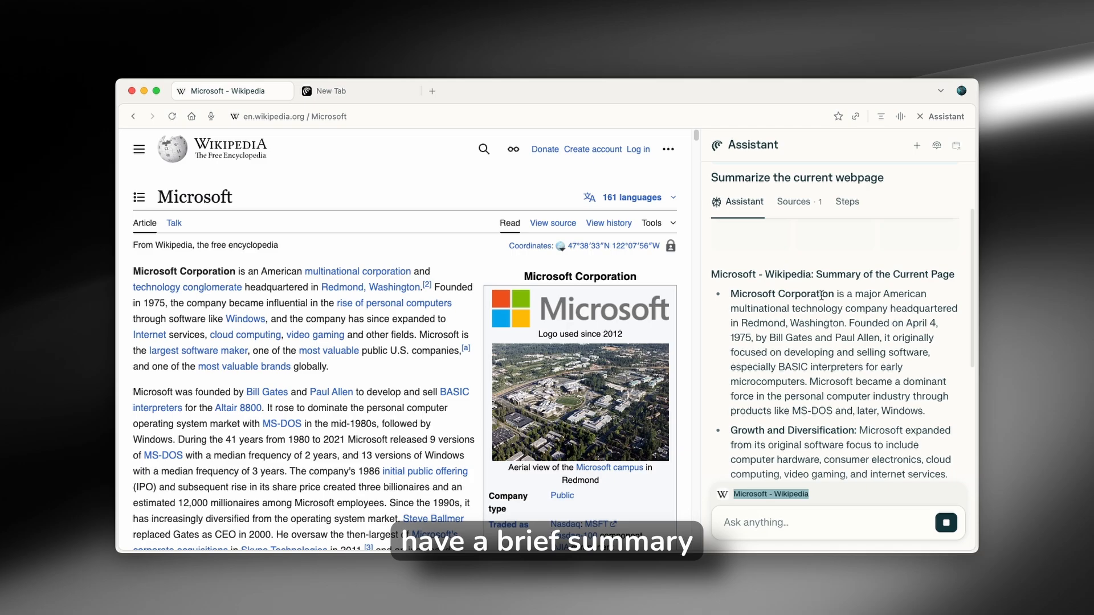
pyautogui.scroll(-3)
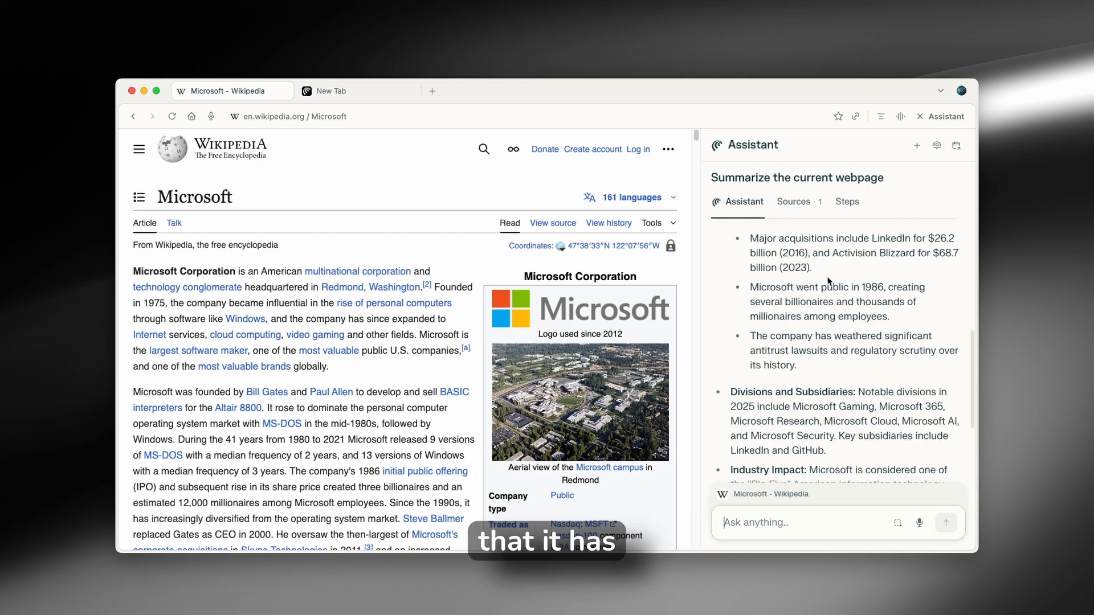
pyautogui.scroll(-3)
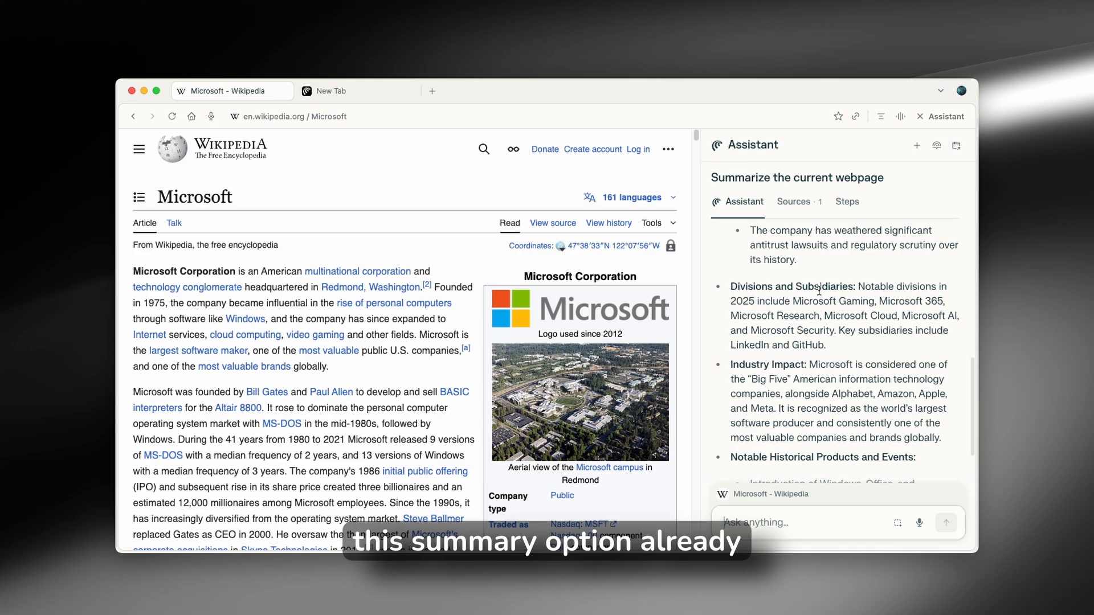
pyautogui.scroll(-3)
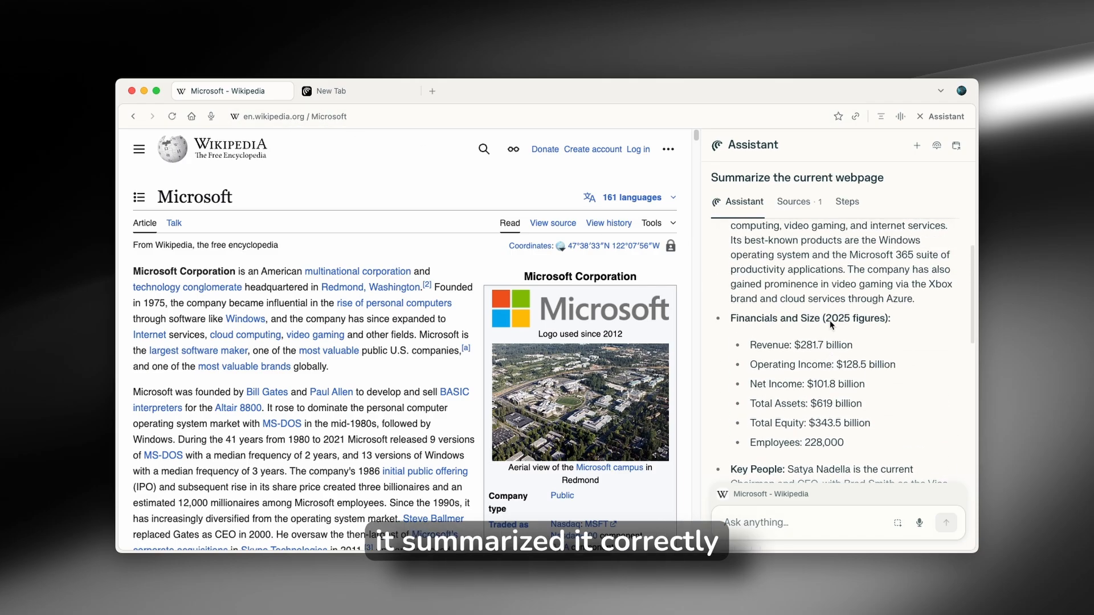
pyautogui.scroll(-3)
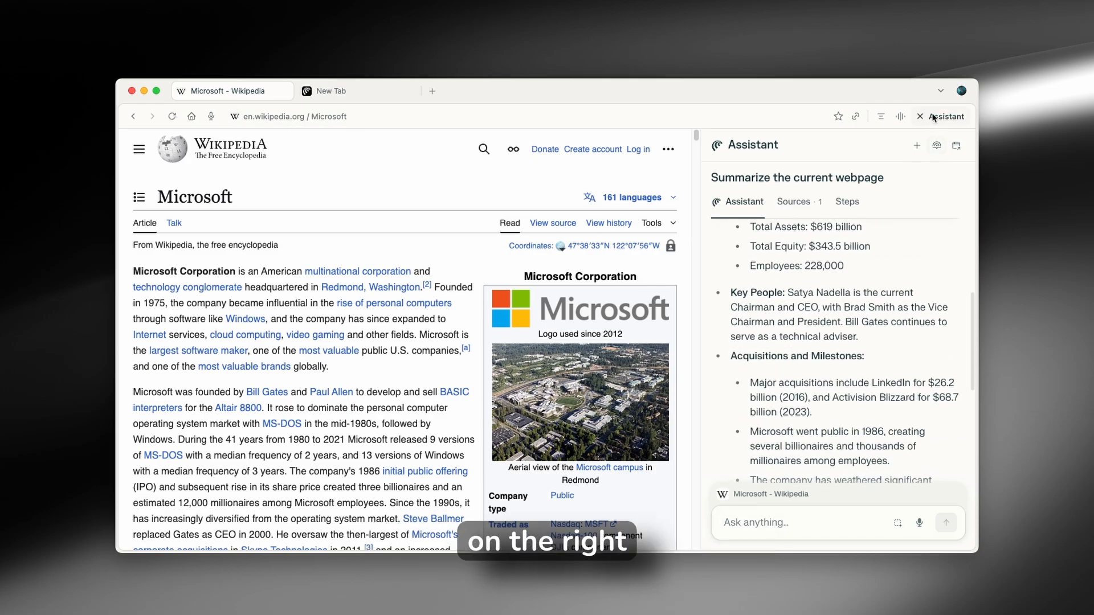
pyautogui.click(901, 115)
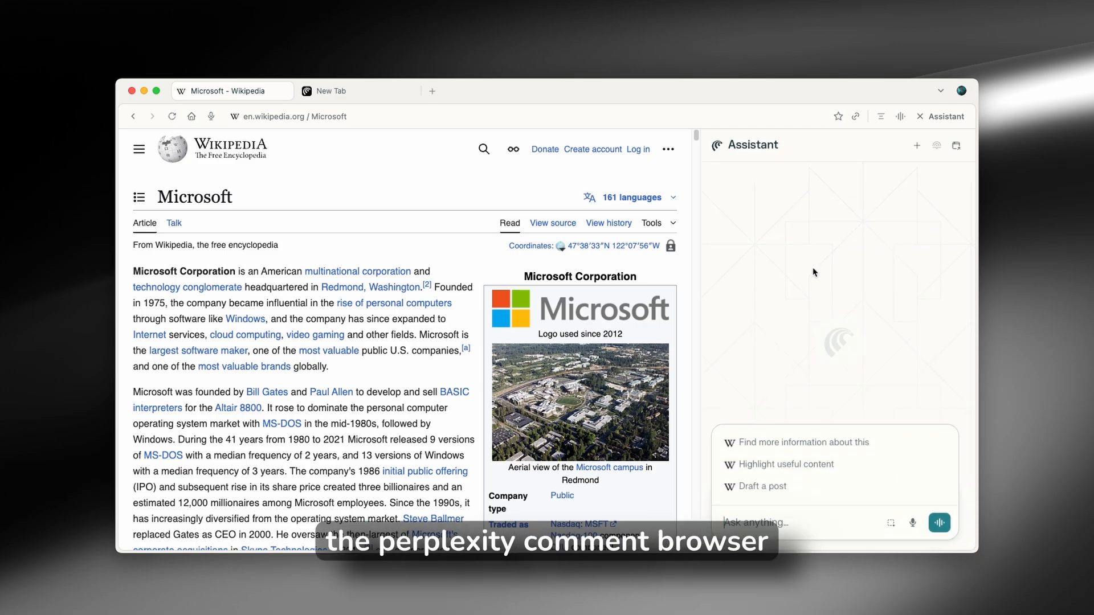
pyautogui.moveTo(832, 199)
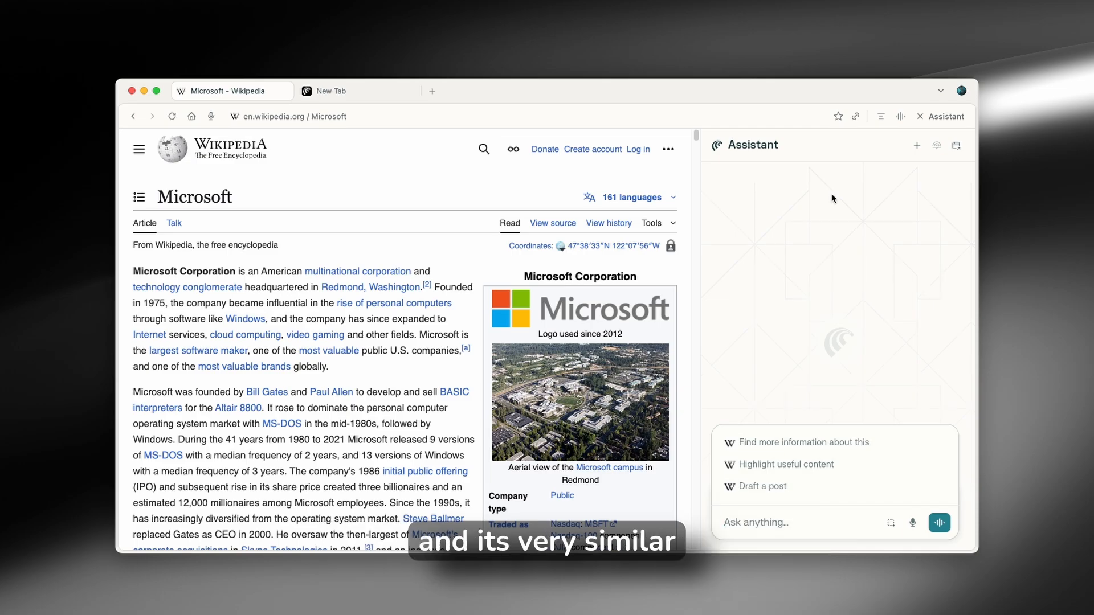
pyautogui.moveTo(821, 199)
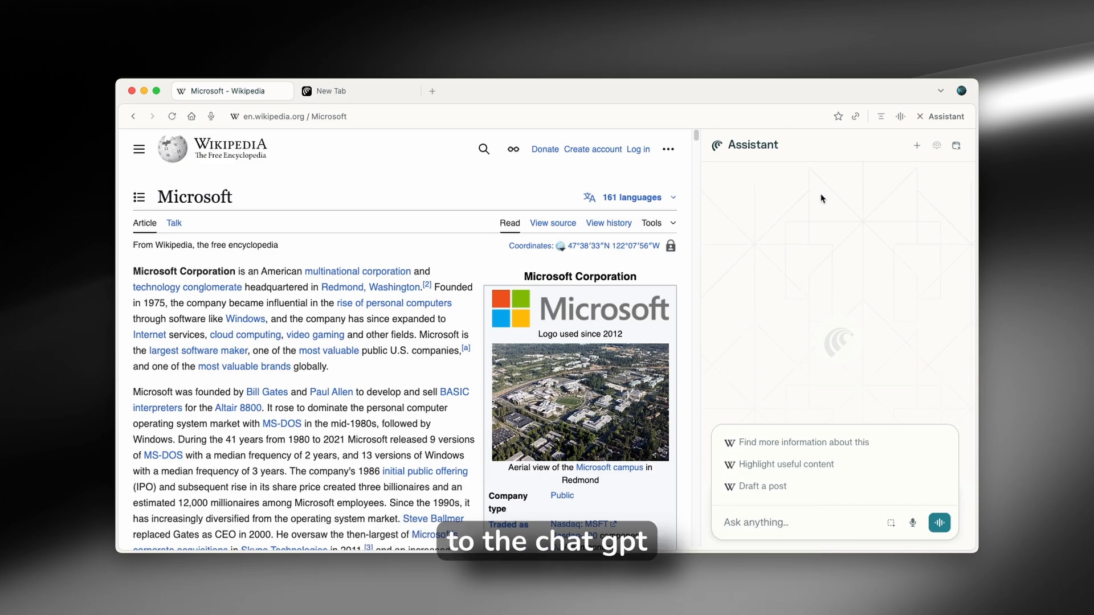
pyautogui.moveTo(807, 193)
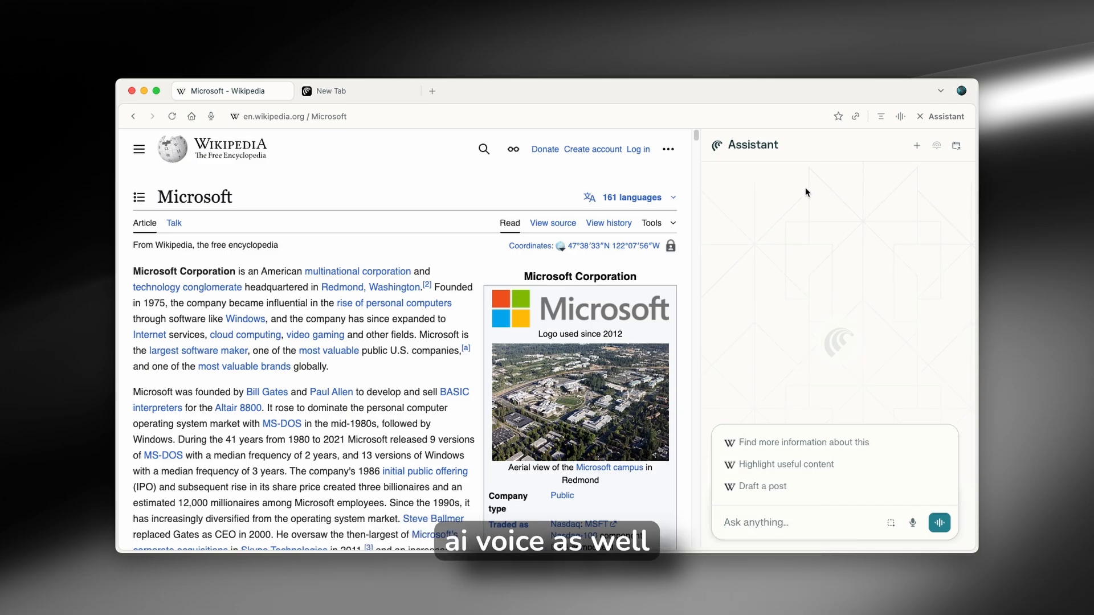
pyautogui.click(941, 116)
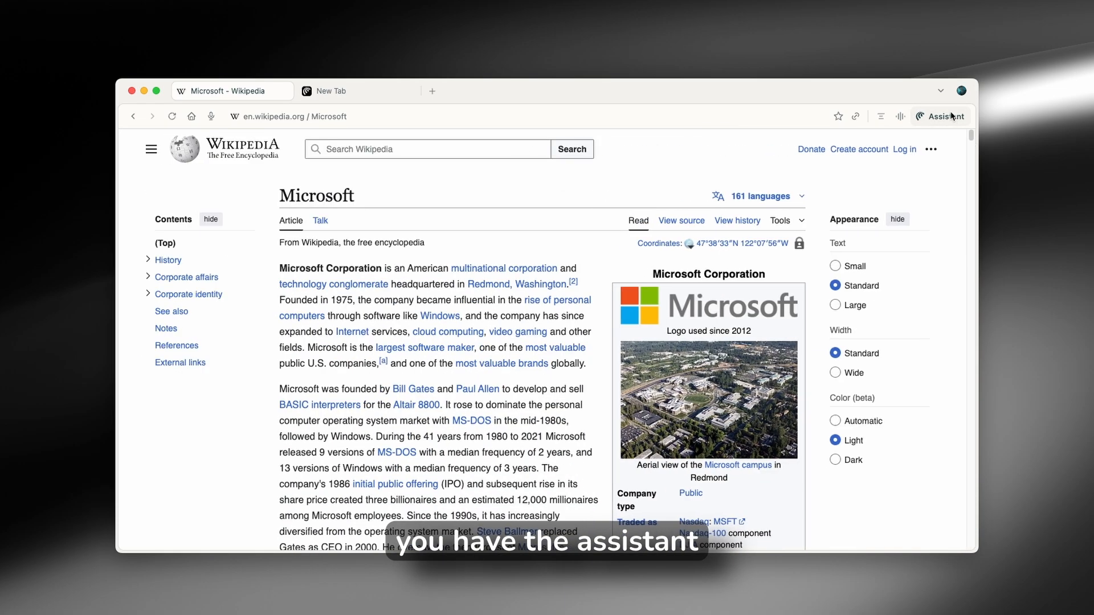
pyautogui.click(941, 116)
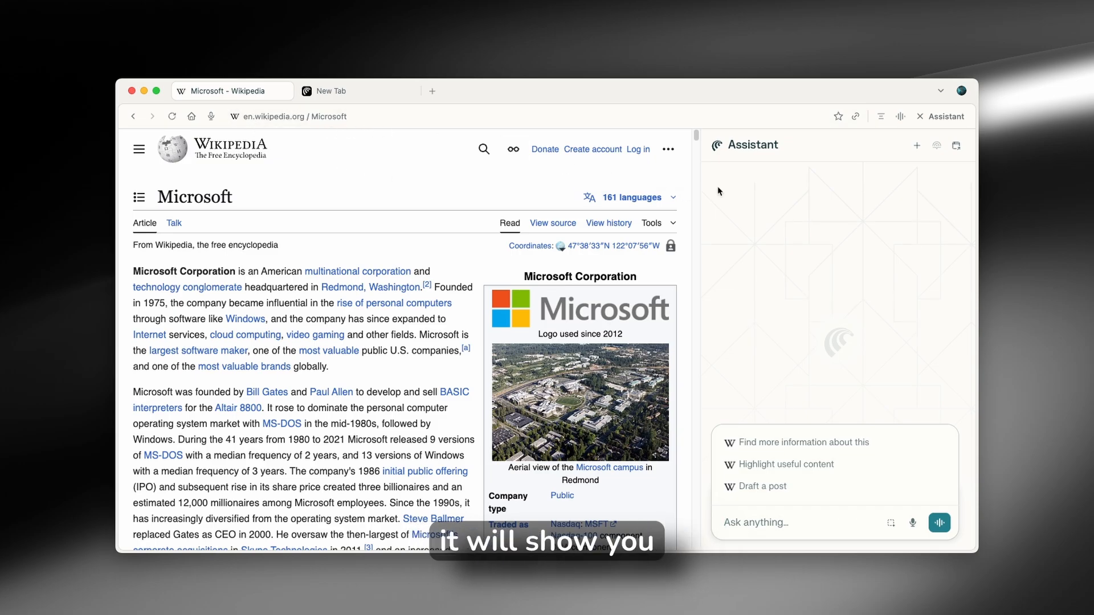
pyautogui.moveTo(793, 249)
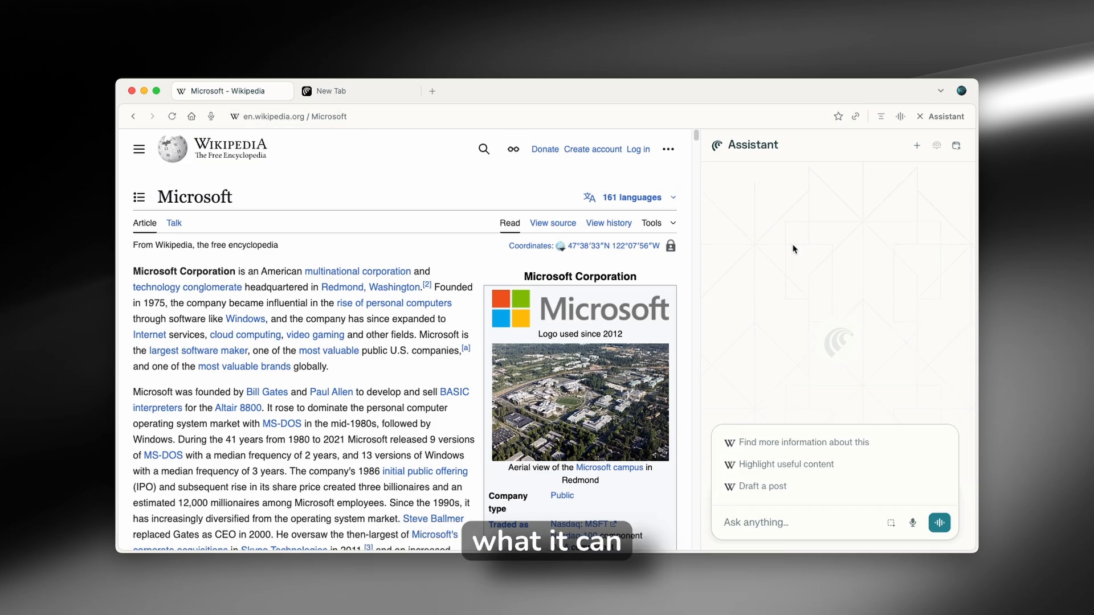
pyautogui.moveTo(785, 442)
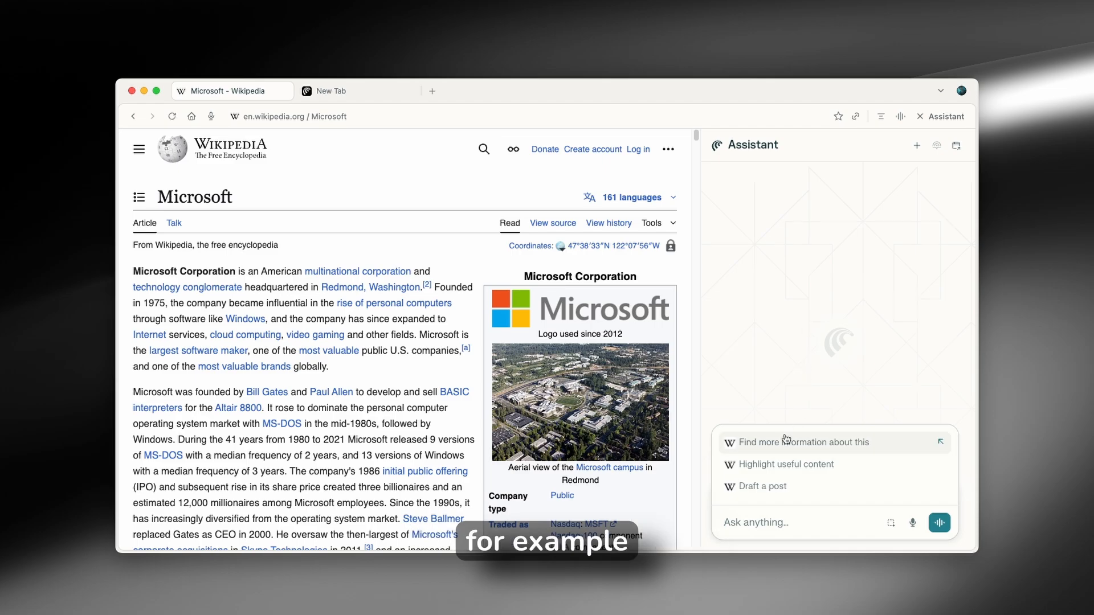
pyautogui.moveTo(785, 464)
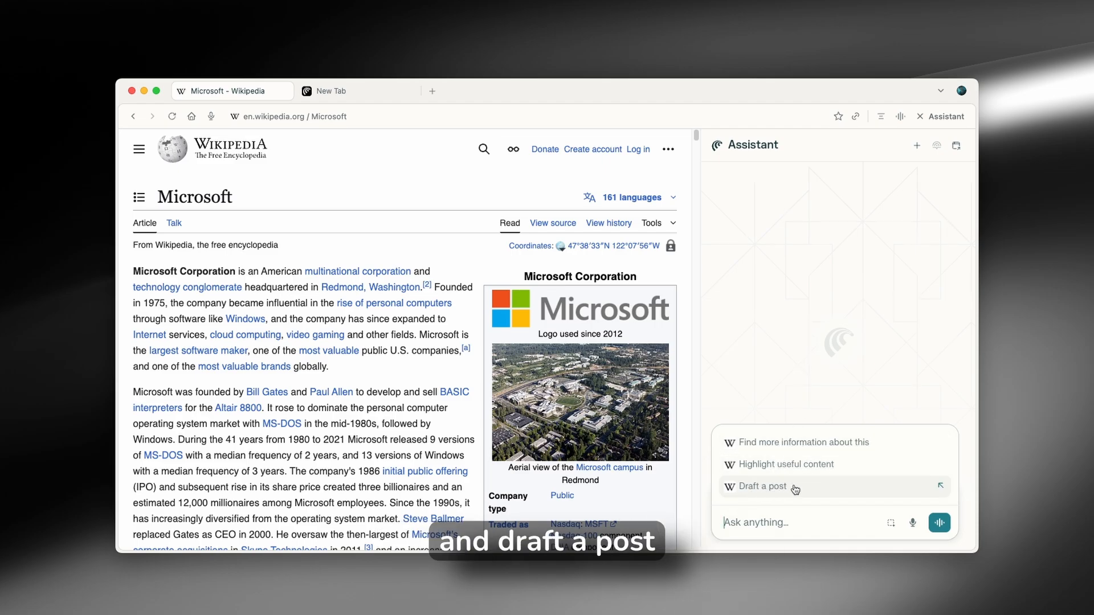
pyautogui.moveTo(786, 464)
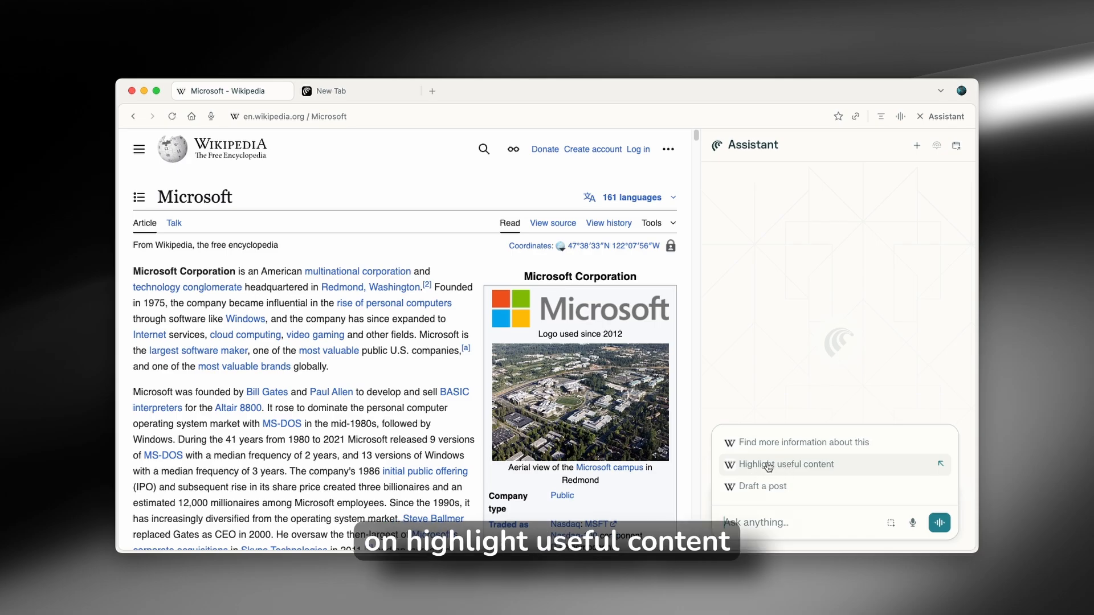
# Have the Assistant highlight the page's useful Microsoft facts and move the chat to its own tab
pyautogui.click(789, 464)
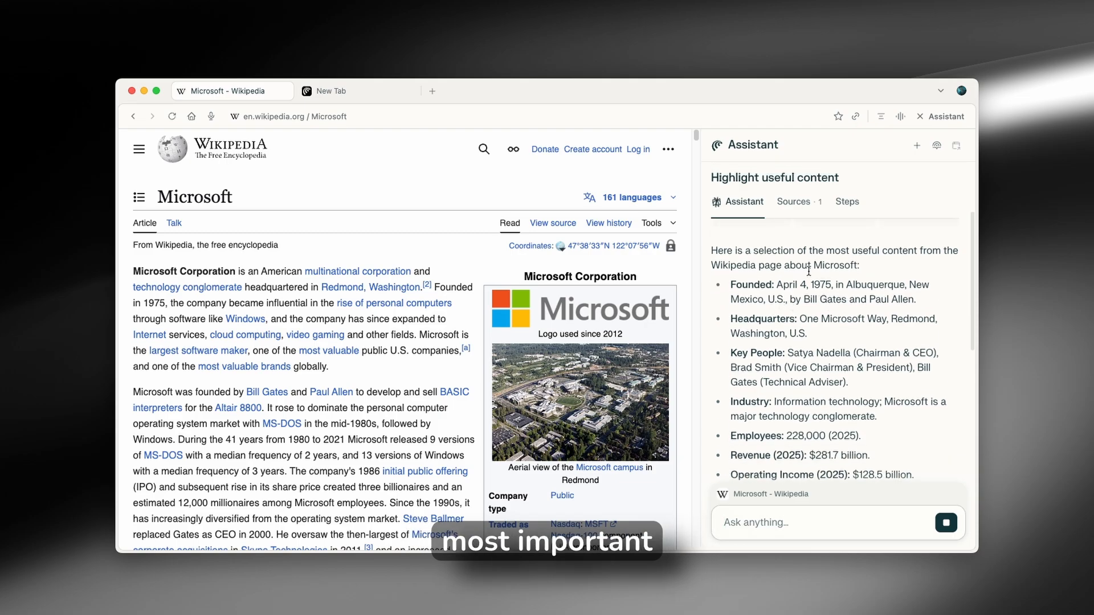
pyautogui.scroll(-3)
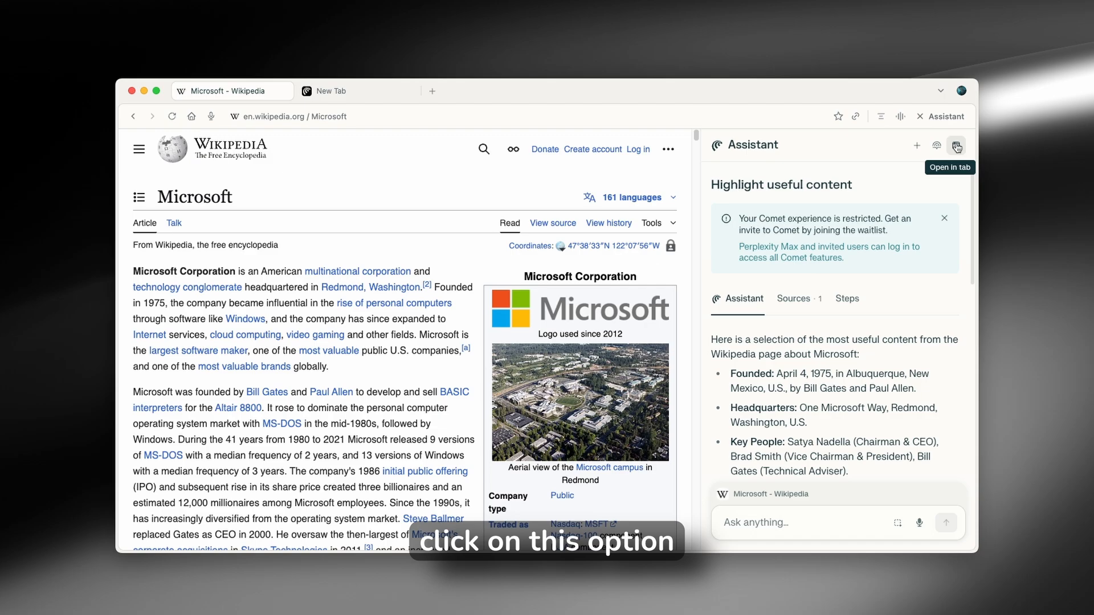
pyautogui.click(956, 146)
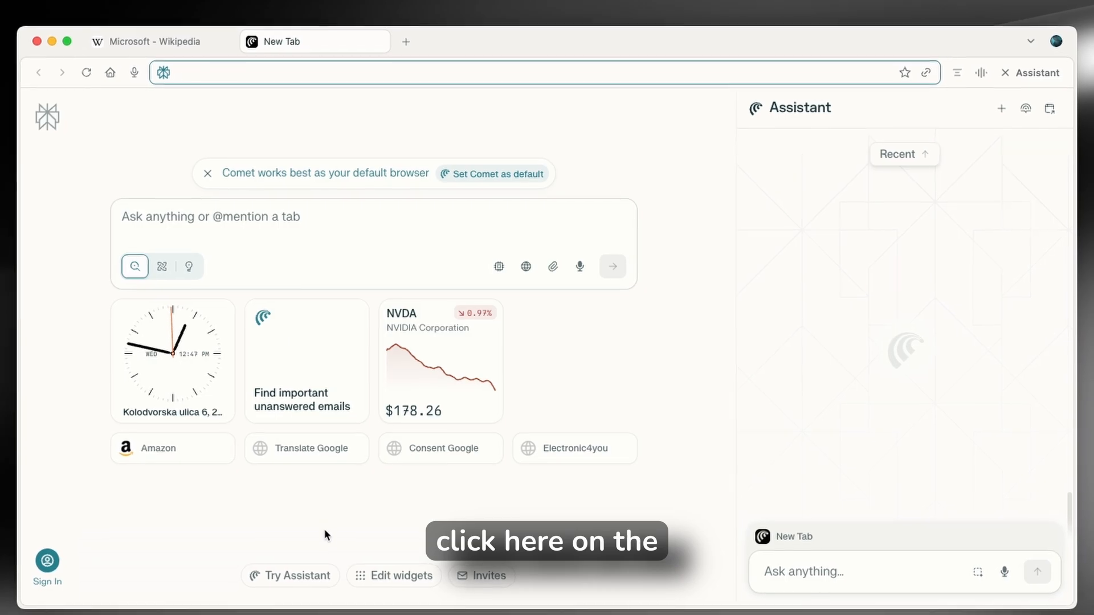
# Browse the Try Comet Assistant example prompts, then return to the Microsoft Wikipedia tab
pyautogui.click(296, 575)
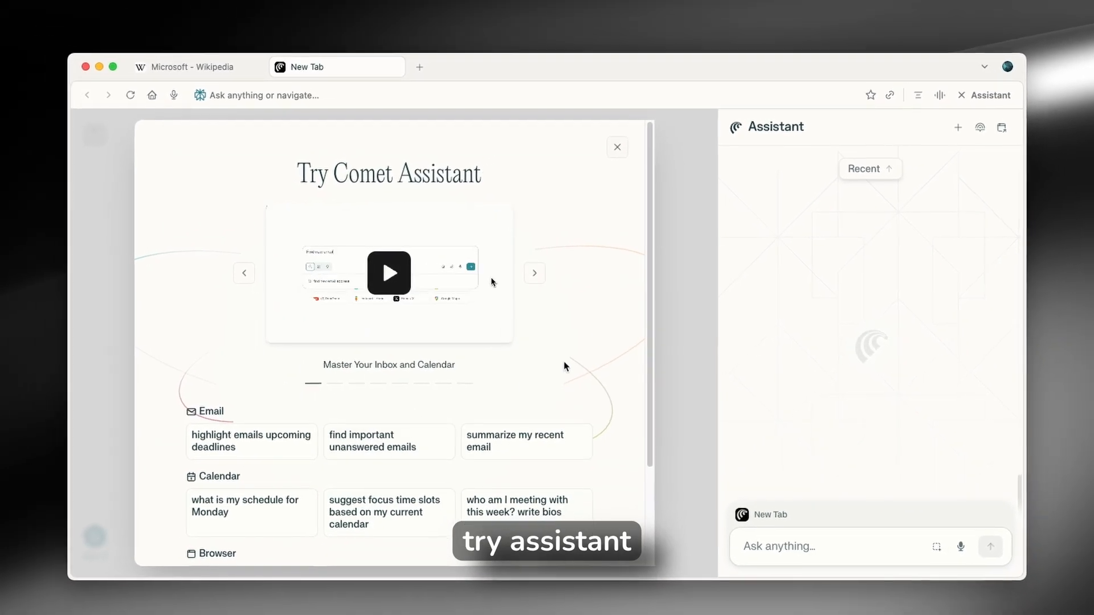
pyautogui.click(617, 147)
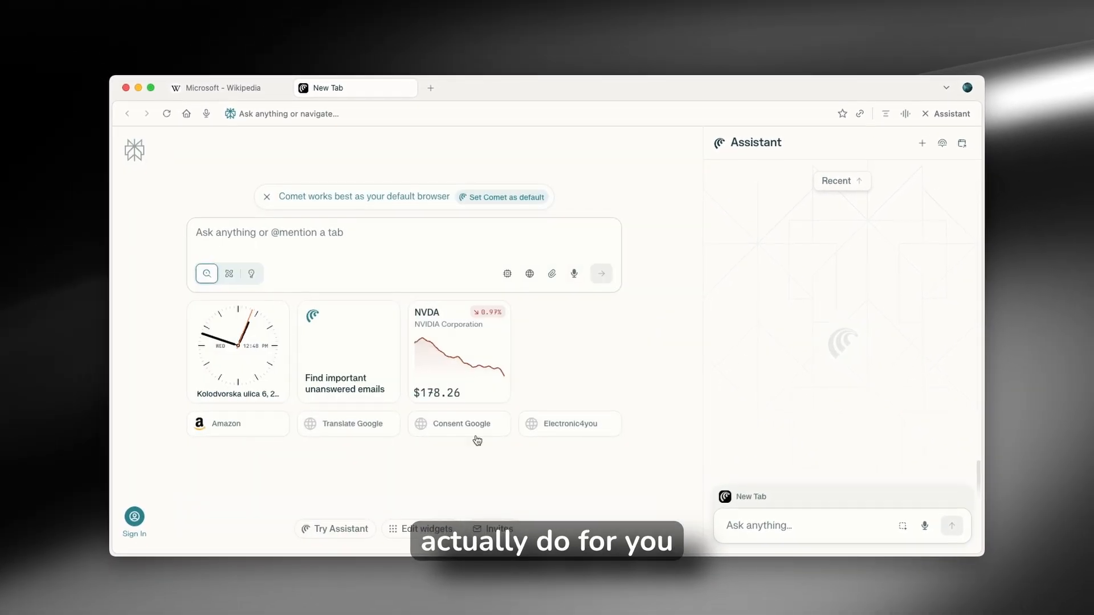
pyautogui.click(341, 528)
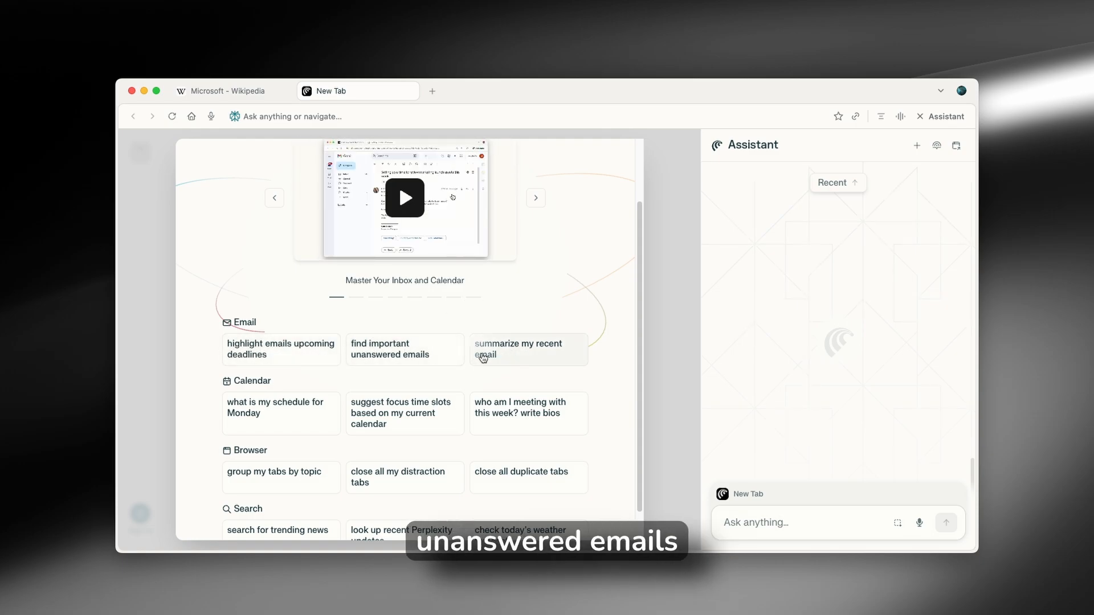
pyautogui.scroll(-3)
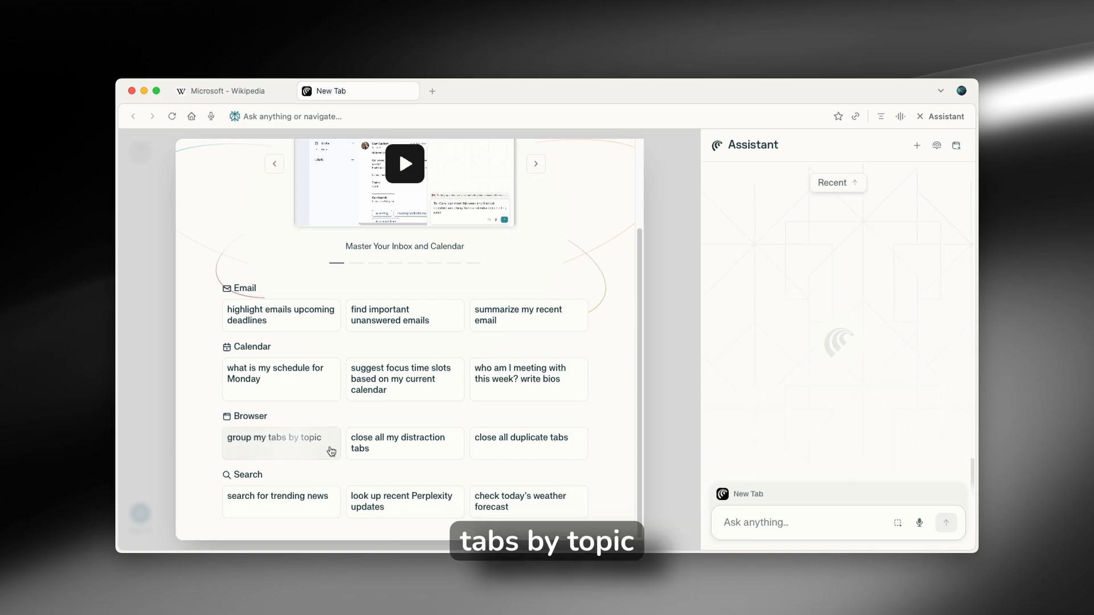
pyautogui.moveTo(446, 445)
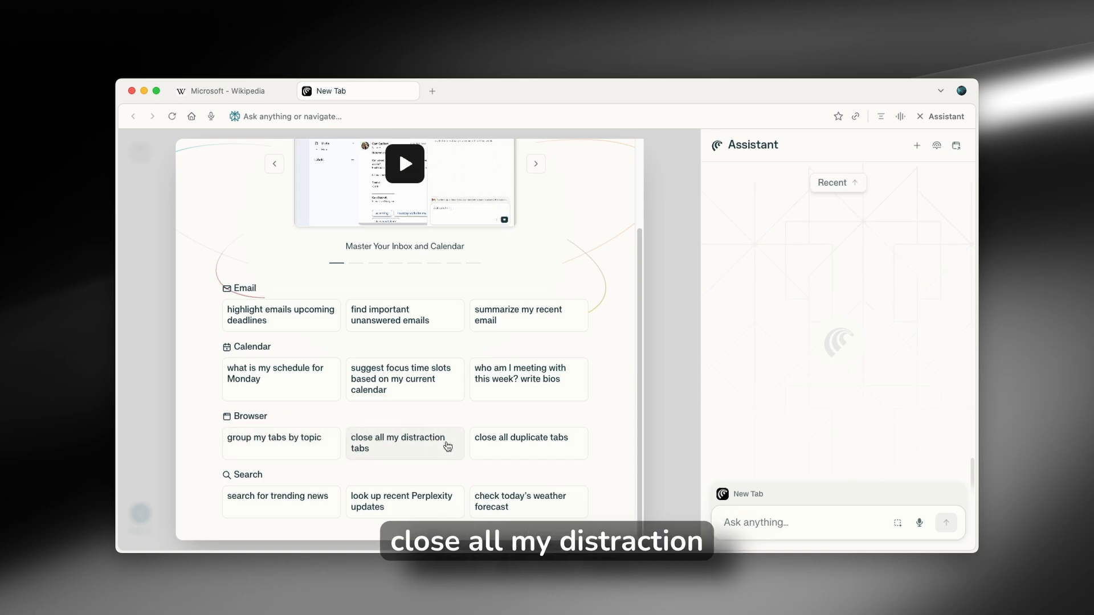
pyautogui.moveTo(536, 451)
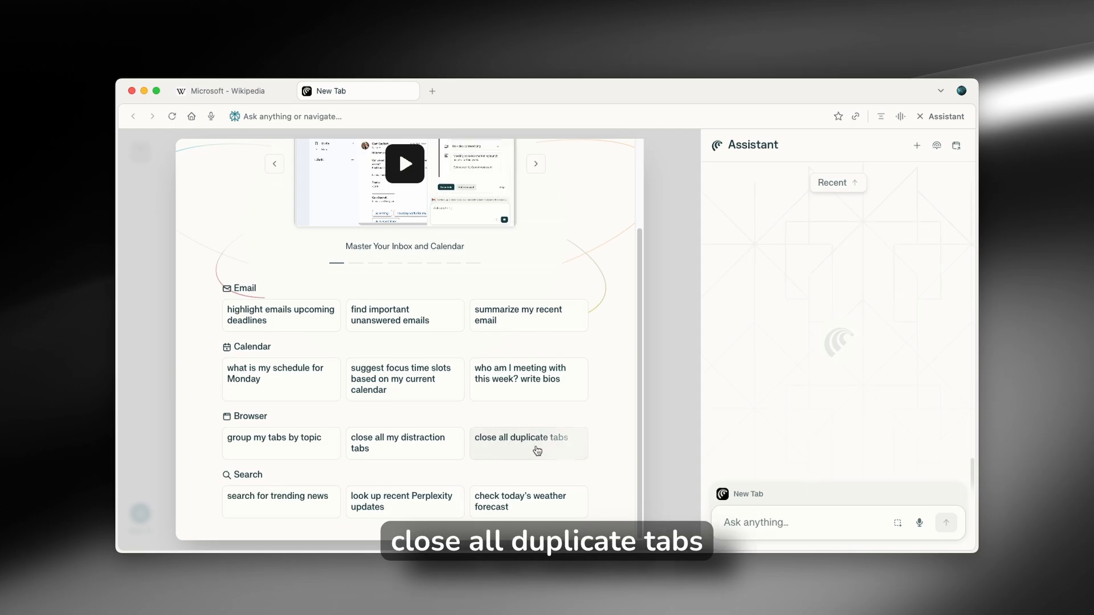
pyautogui.moveTo(581, 383)
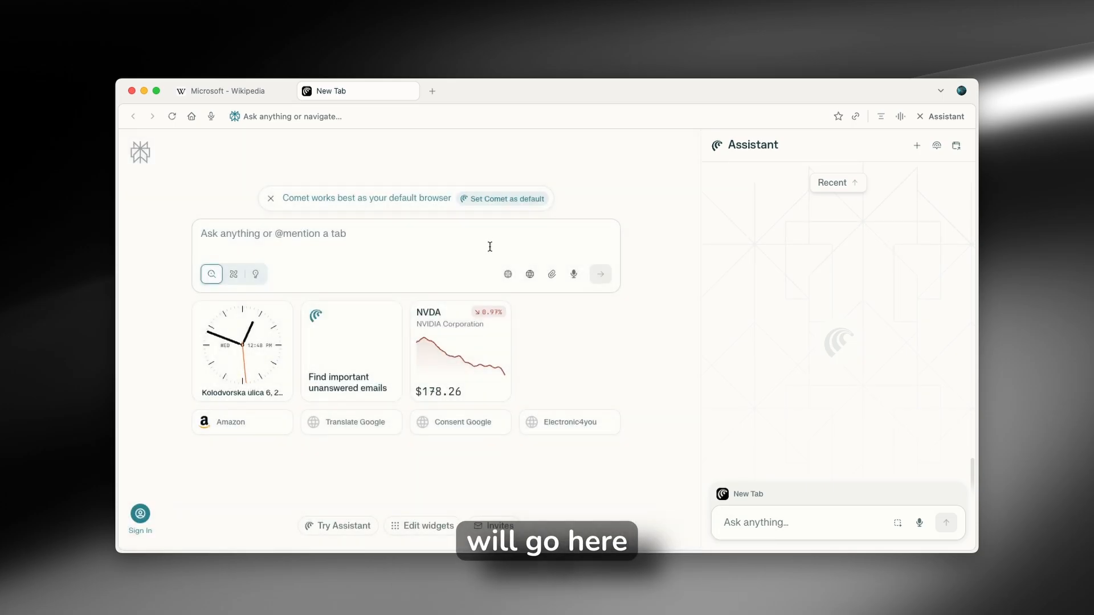
pyautogui.click(224, 90)
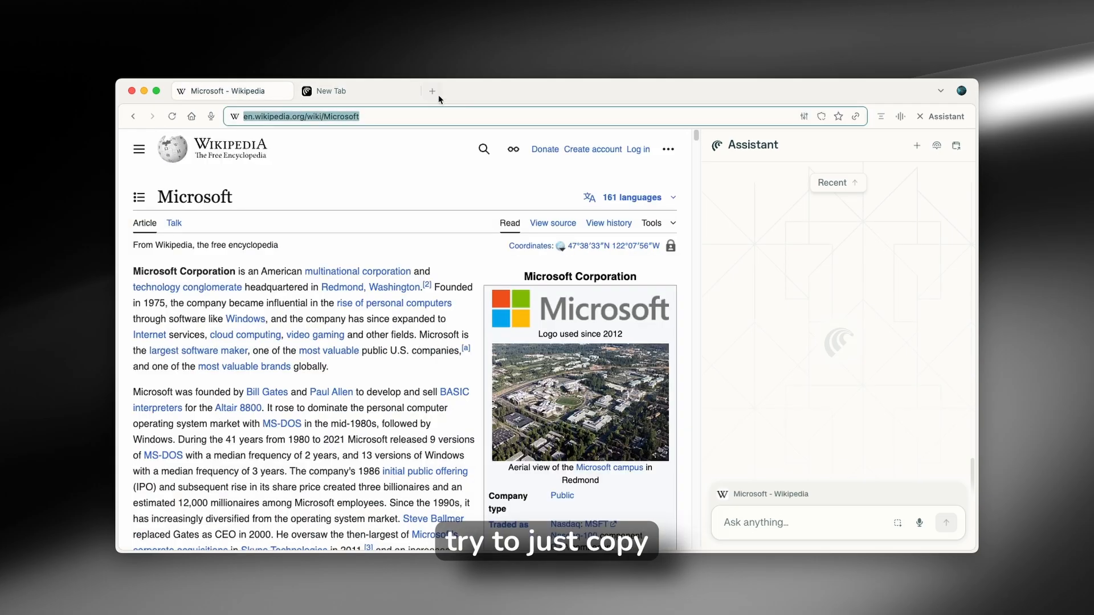
# Duplicate the Microsoft tab and ask the Assistant to 'close my duplicate tabs'
pyautogui.click(432, 90)
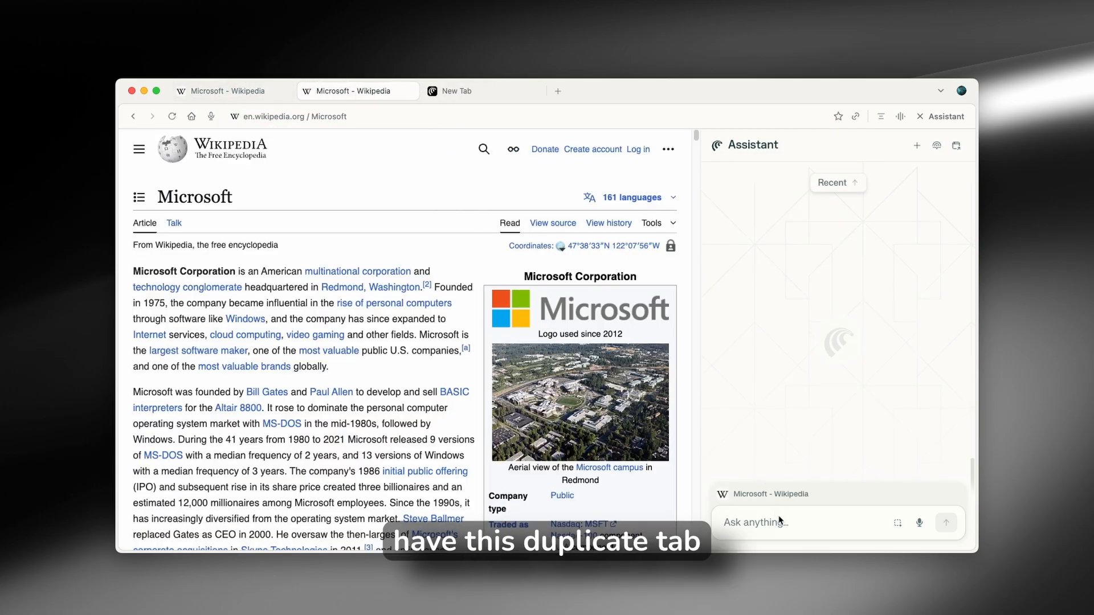
pyautogui.moveTo(855, 234)
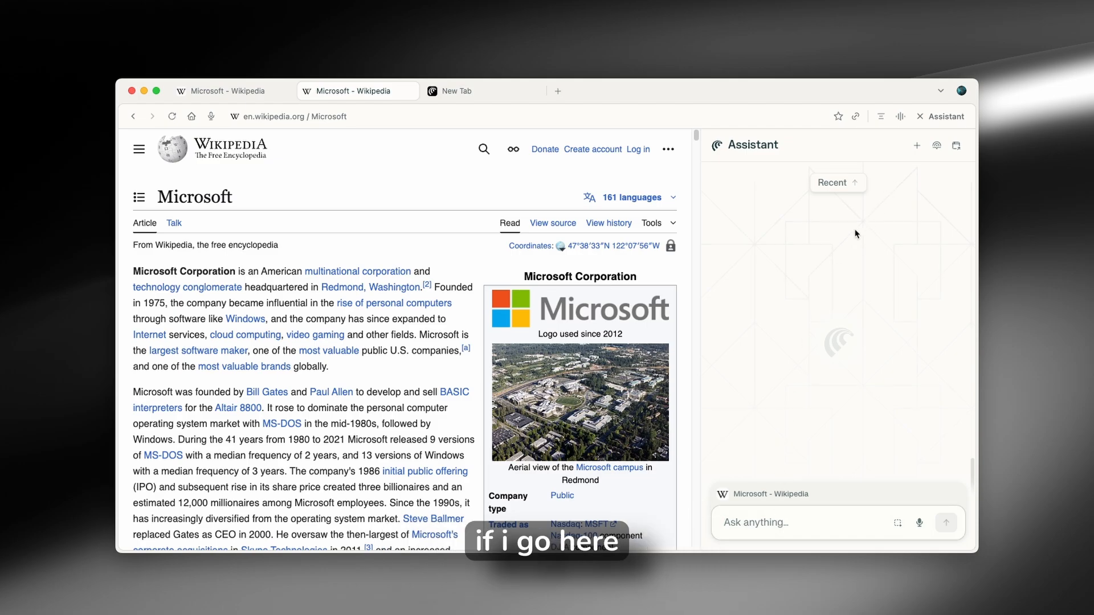
pyautogui.moveTo(876, 494)
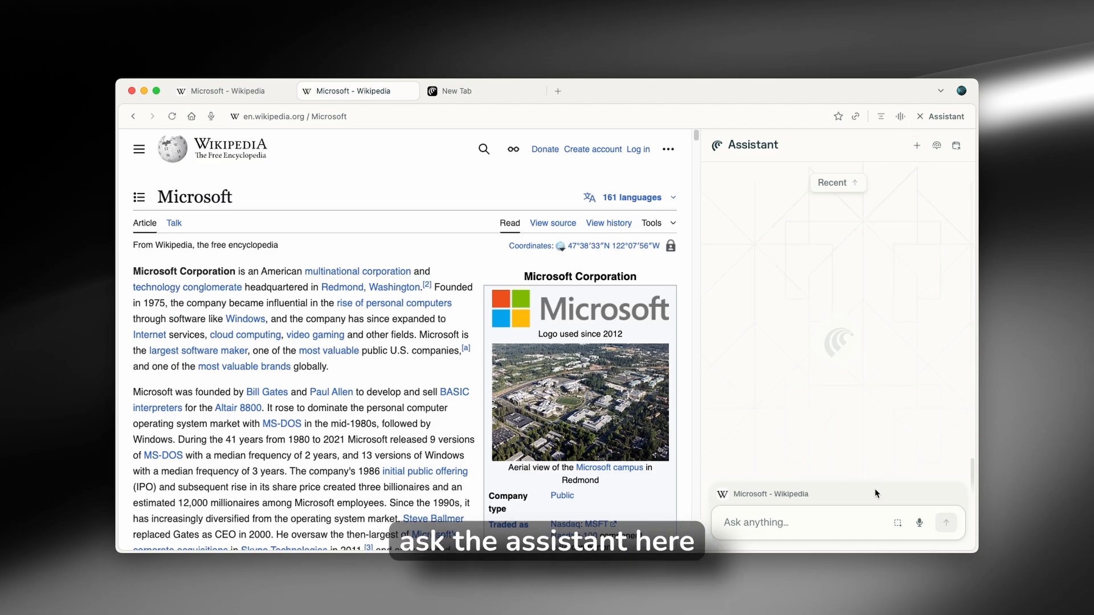
pyautogui.write('close my')
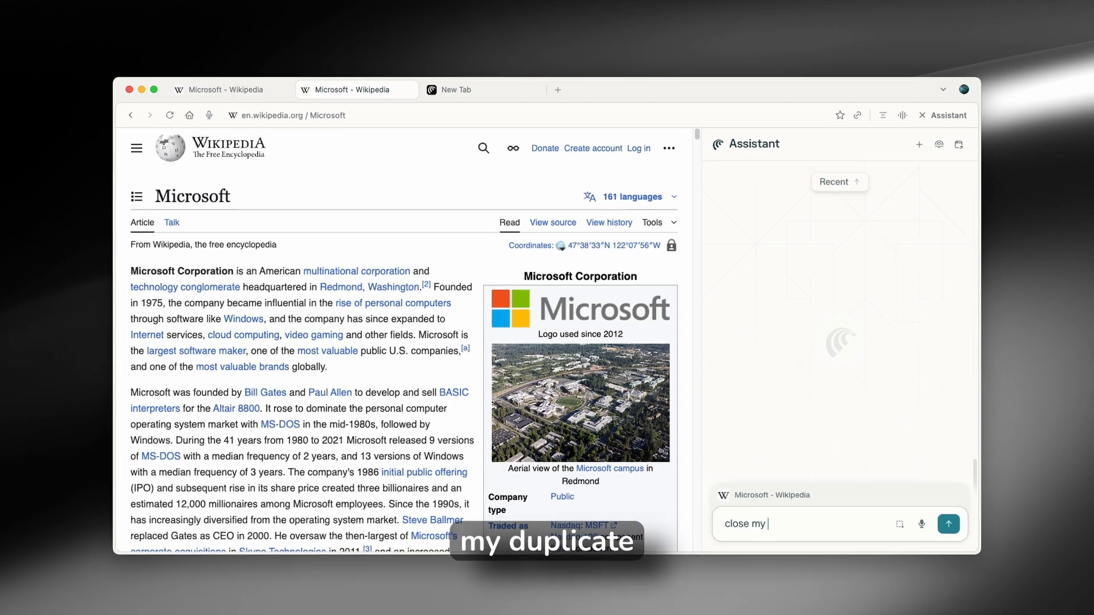
pyautogui.click(948, 524)
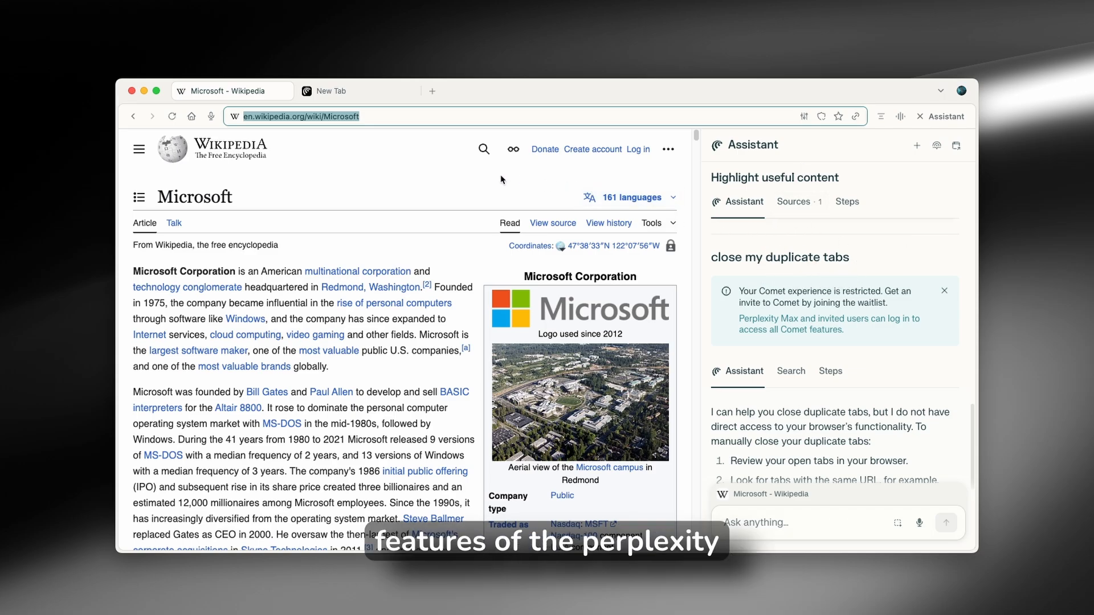
pyautogui.moveTo(352, 173)
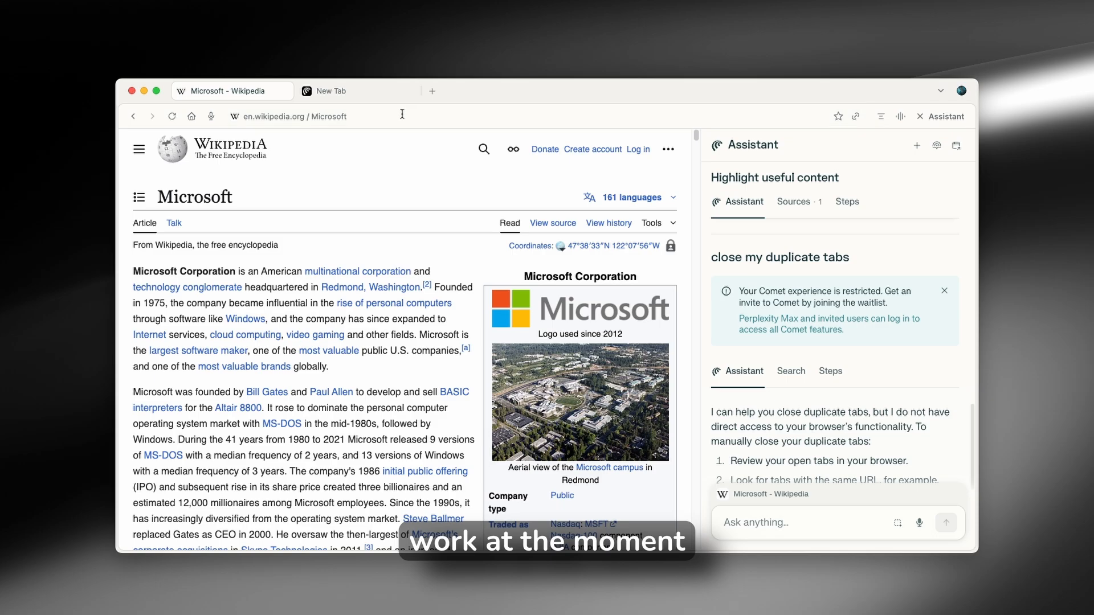
pyautogui.moveTo(431, 106)
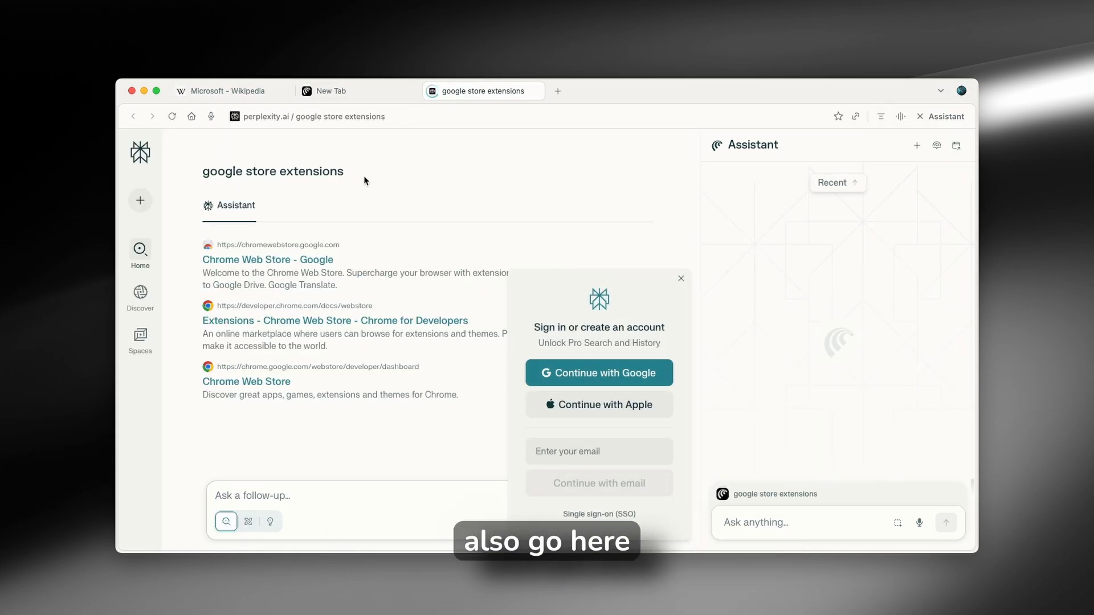
# From the Chrome Web Store result, browse Extensions to the New Tab Redirect page
pyautogui.click(266, 259)
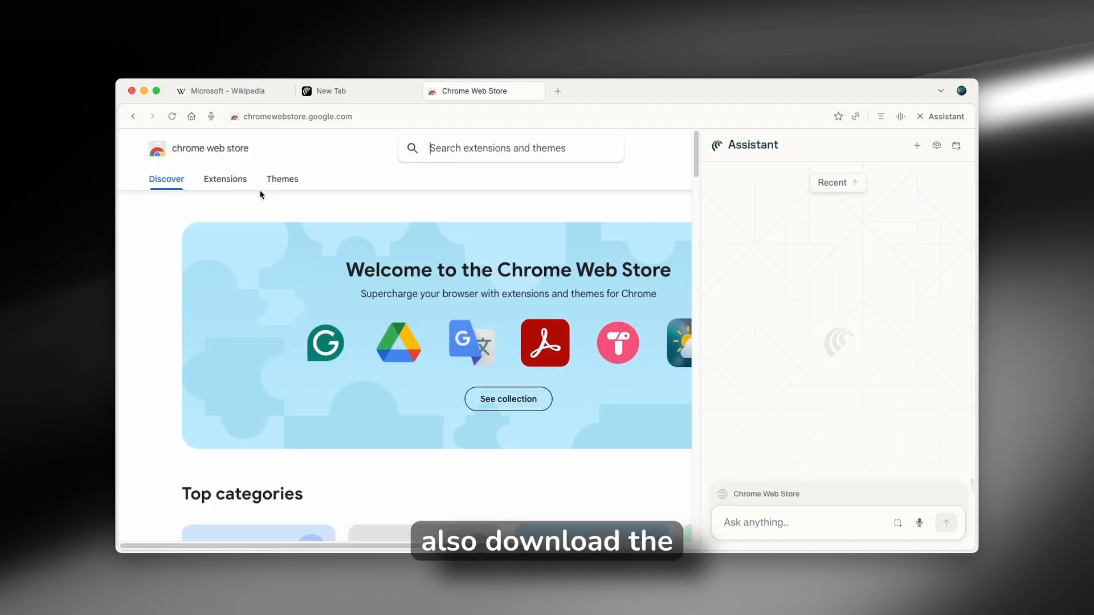
pyautogui.click(225, 180)
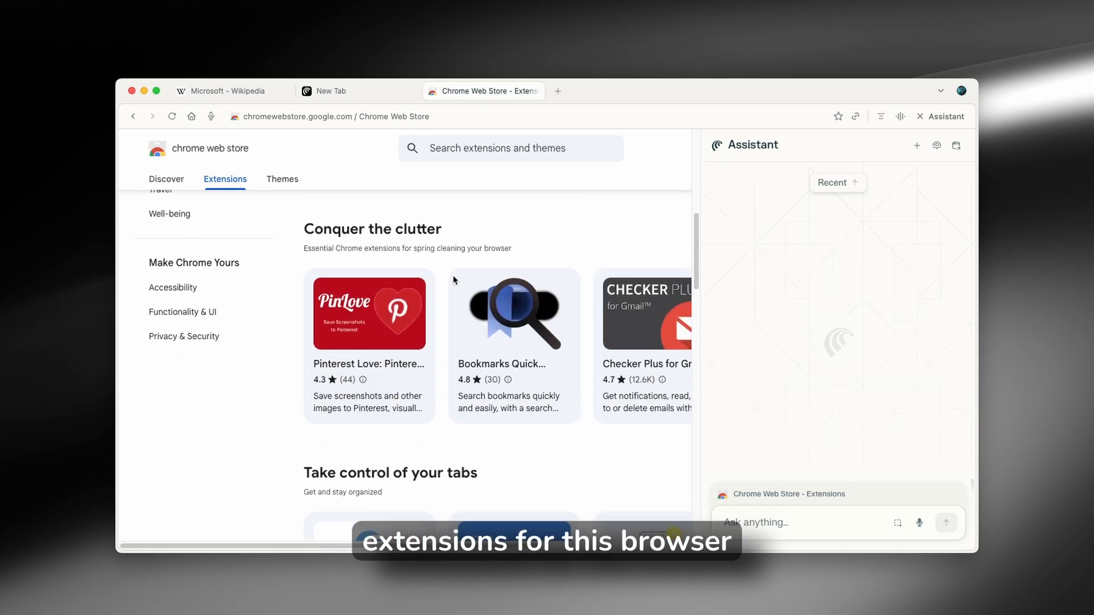
pyautogui.scroll(-3)
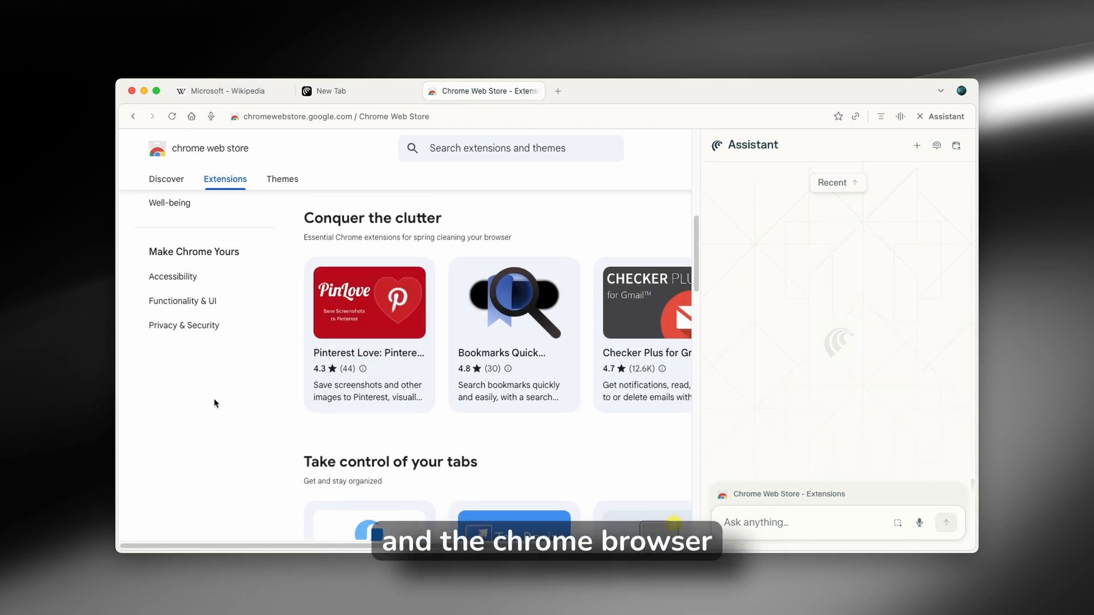
pyautogui.scroll(-3)
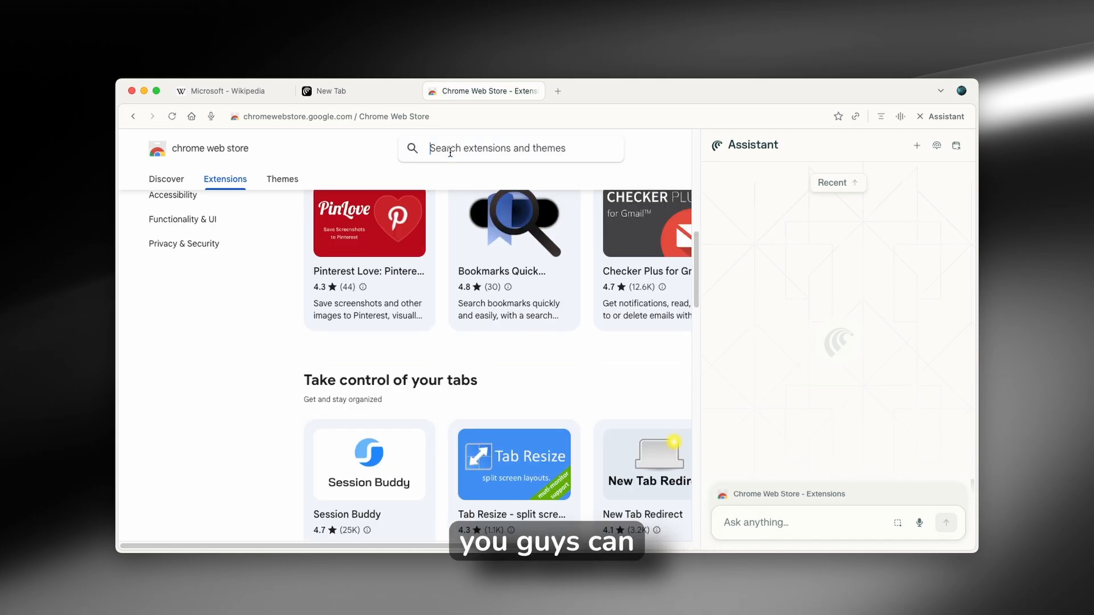
pyautogui.scroll(-3)
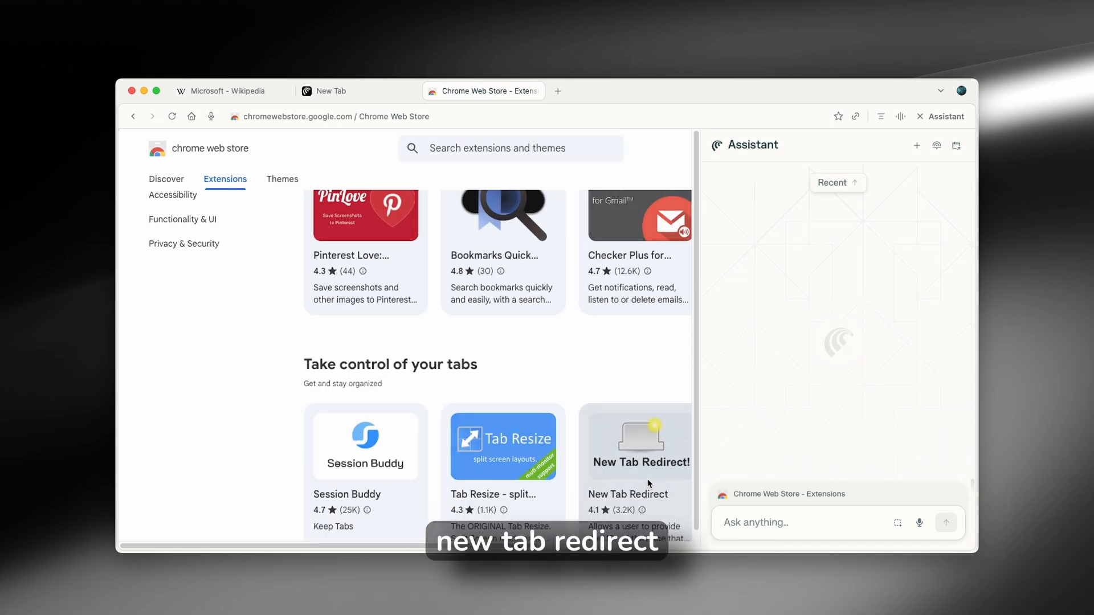
pyautogui.click(637, 445)
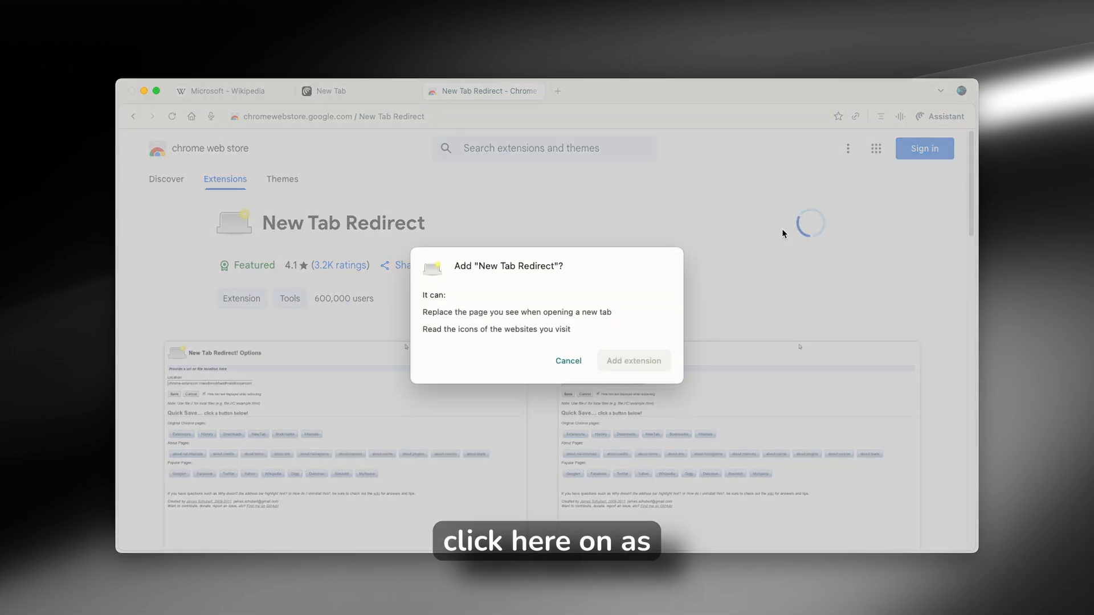
# Confirm installing New Tab Redirect and return to the Chrome Web Store tab
pyautogui.click(632, 361)
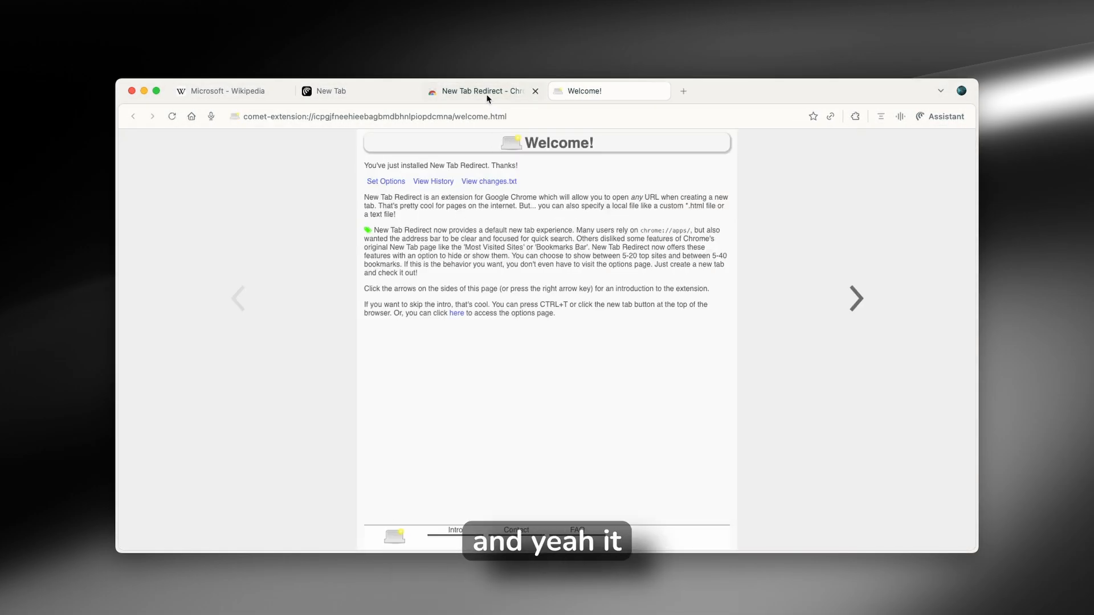
pyautogui.click(328, 90)
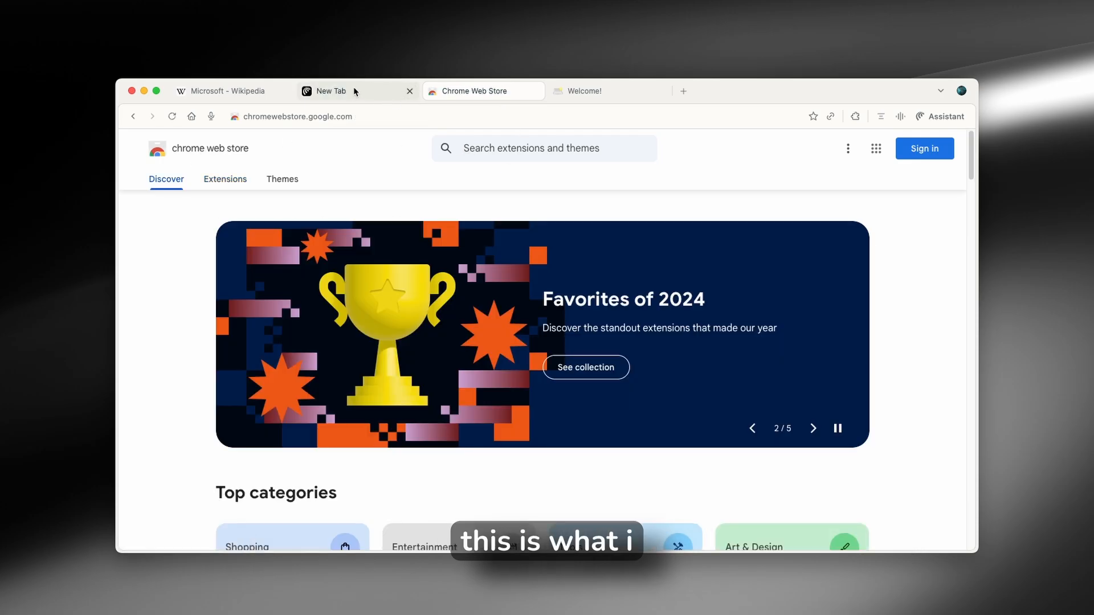
pyautogui.moveTo(367, 41)
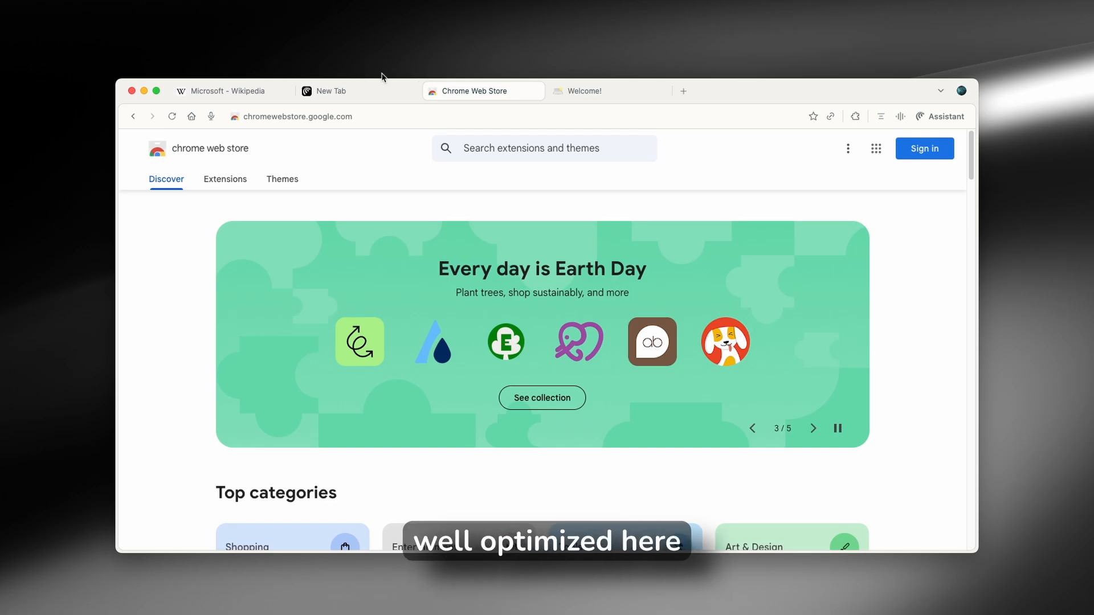
pyautogui.moveTo(588, 47)
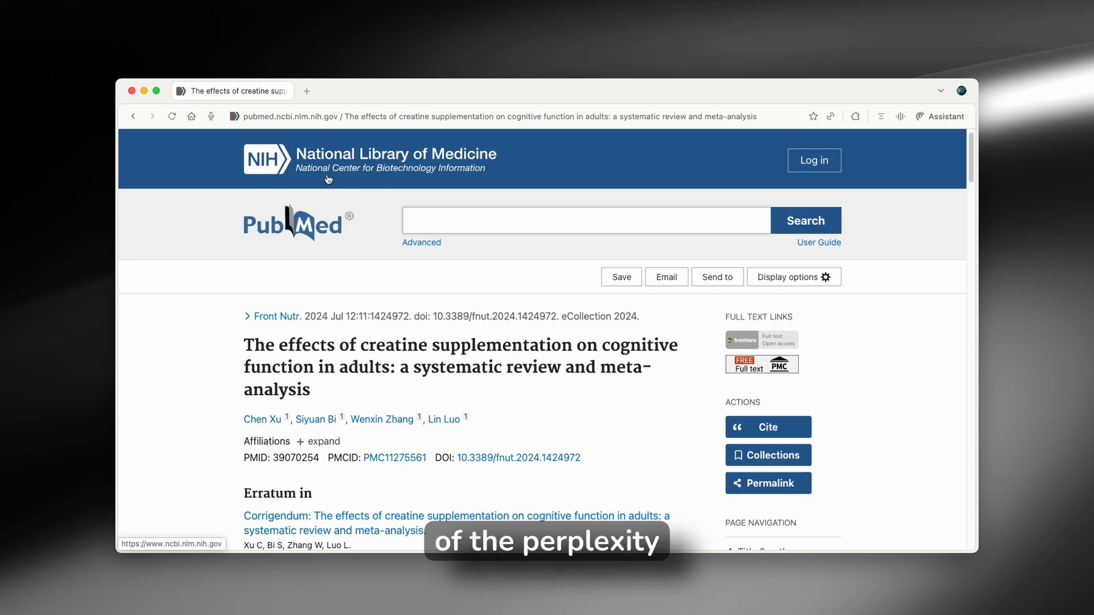
pyautogui.moveTo(937, 117)
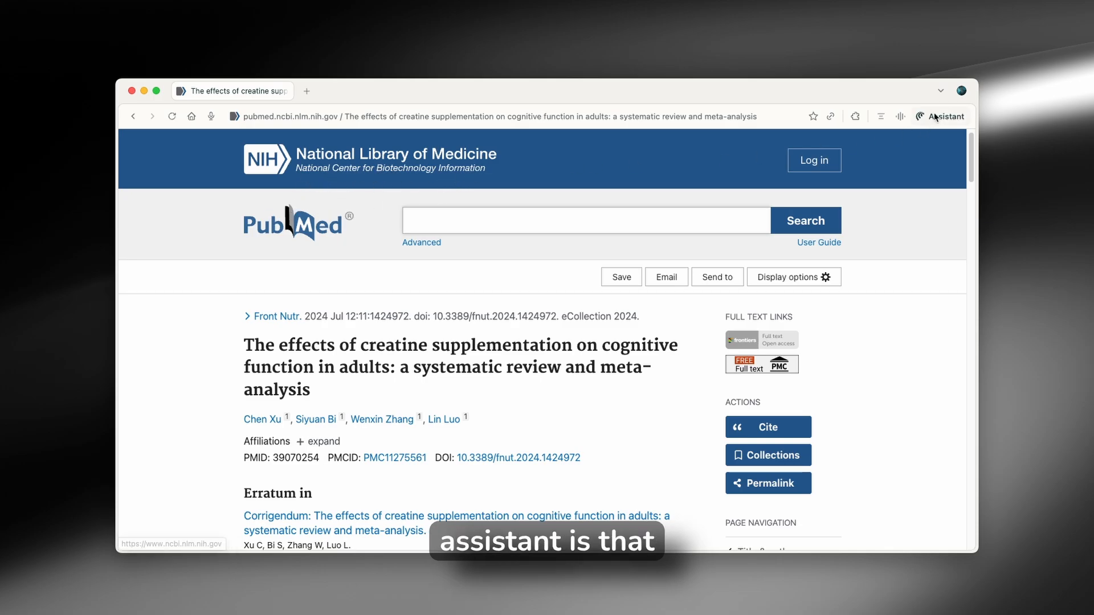
# Ask the Assistant to 'find a download link on this website' for the PubMed creatine review
pyautogui.click(941, 116)
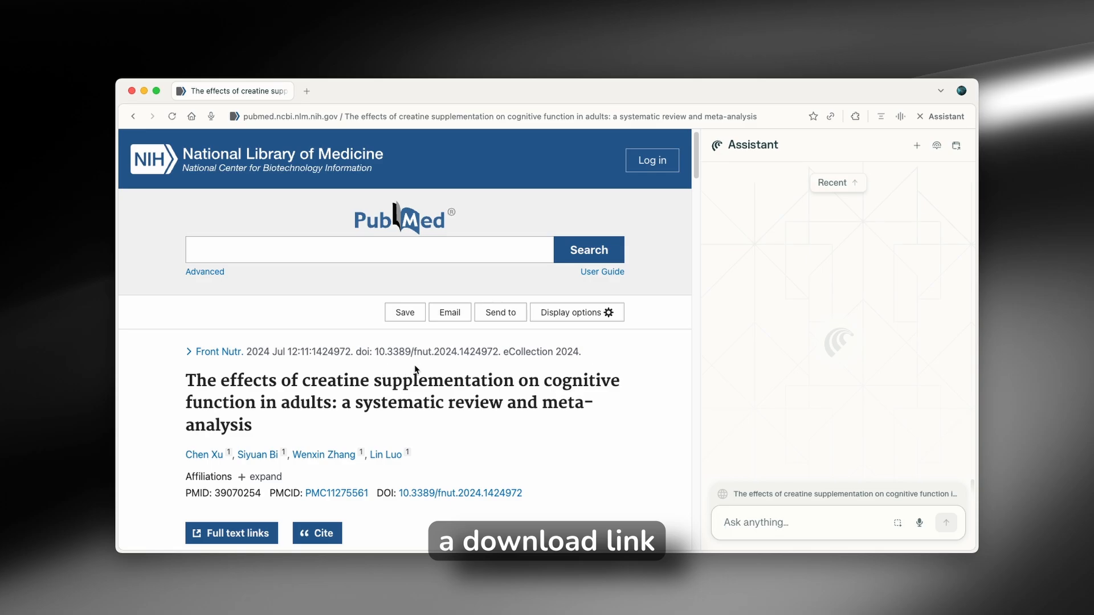
pyautogui.scroll(-3)
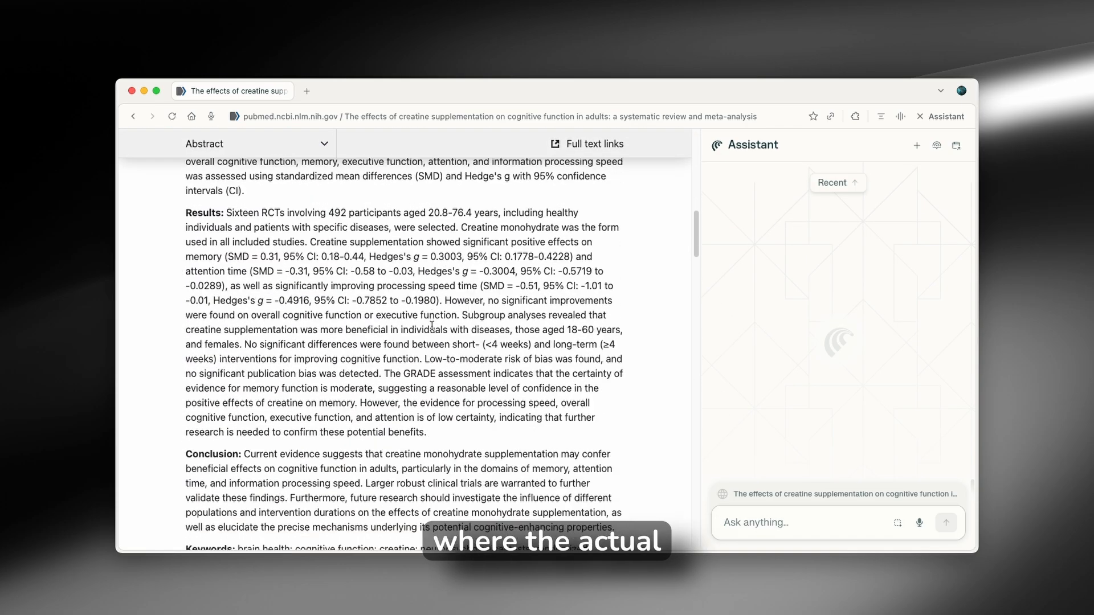
pyautogui.scroll(-3)
pyautogui.write('find a download link on this')
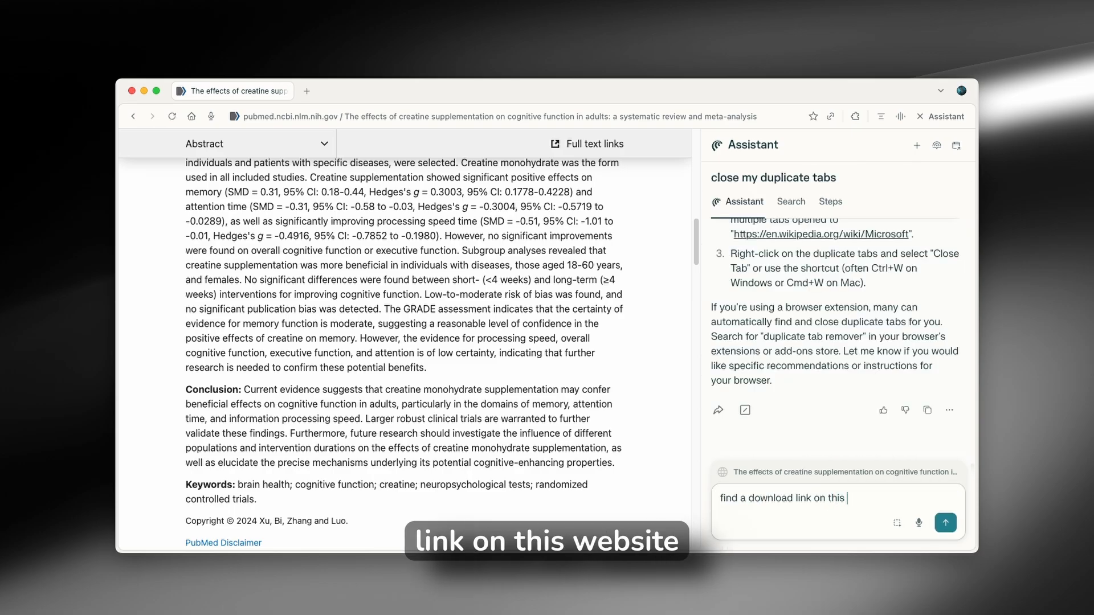
pyautogui.click(946, 522)
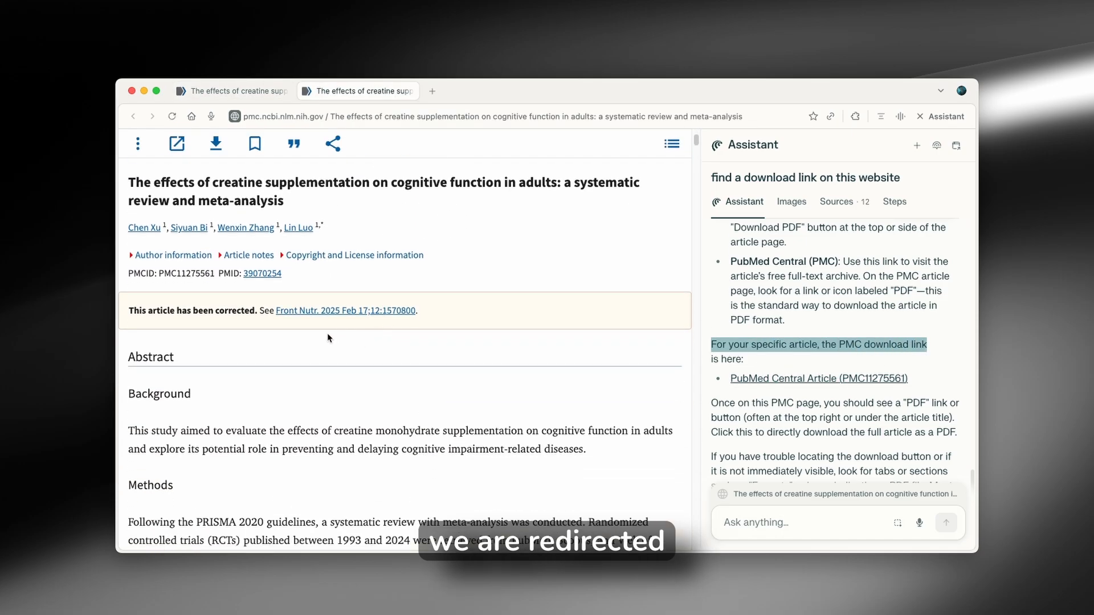
pyautogui.scroll(-3)
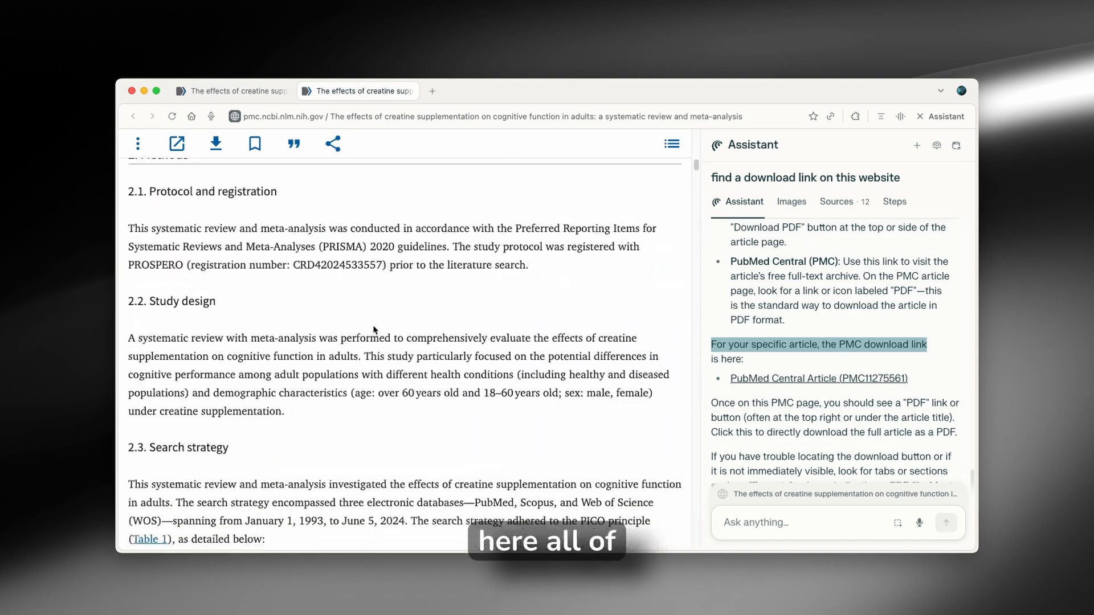
pyautogui.scroll(-3)
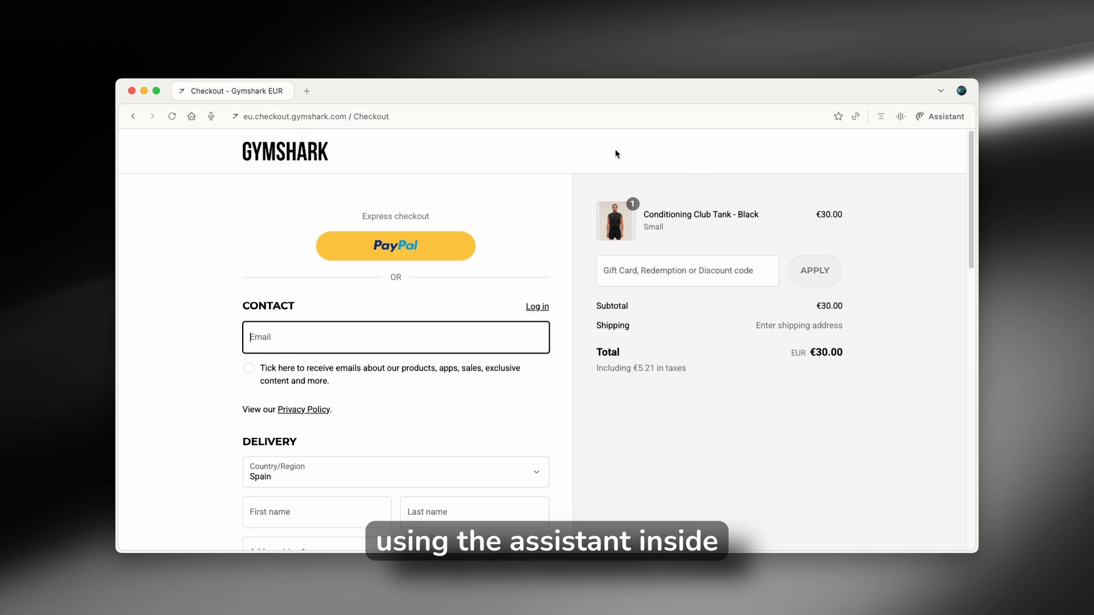
pyautogui.moveTo(486, 168)
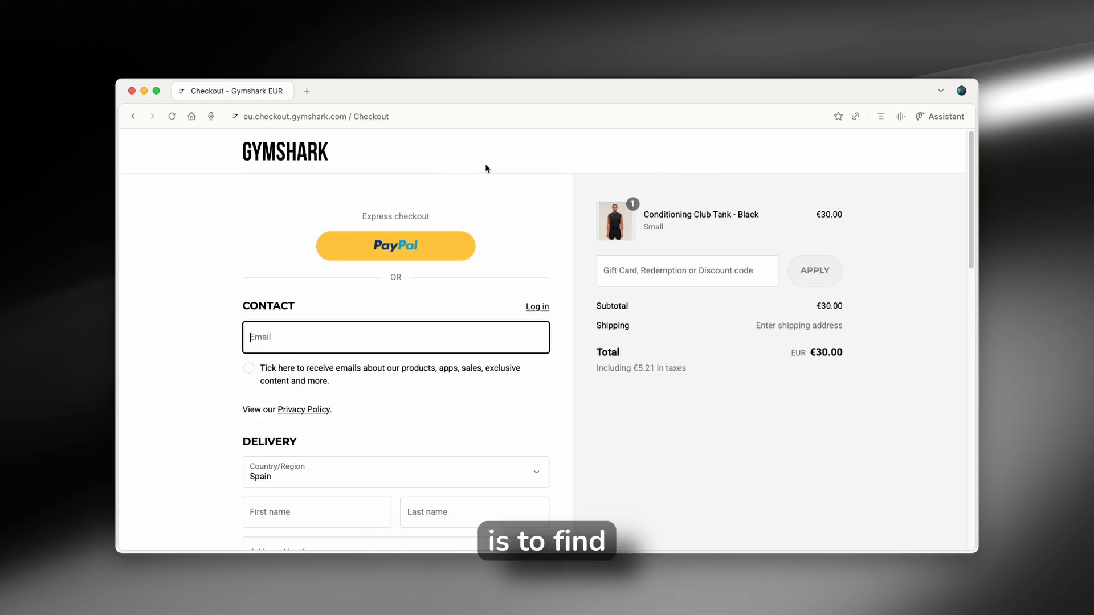
pyautogui.moveTo(475, 161)
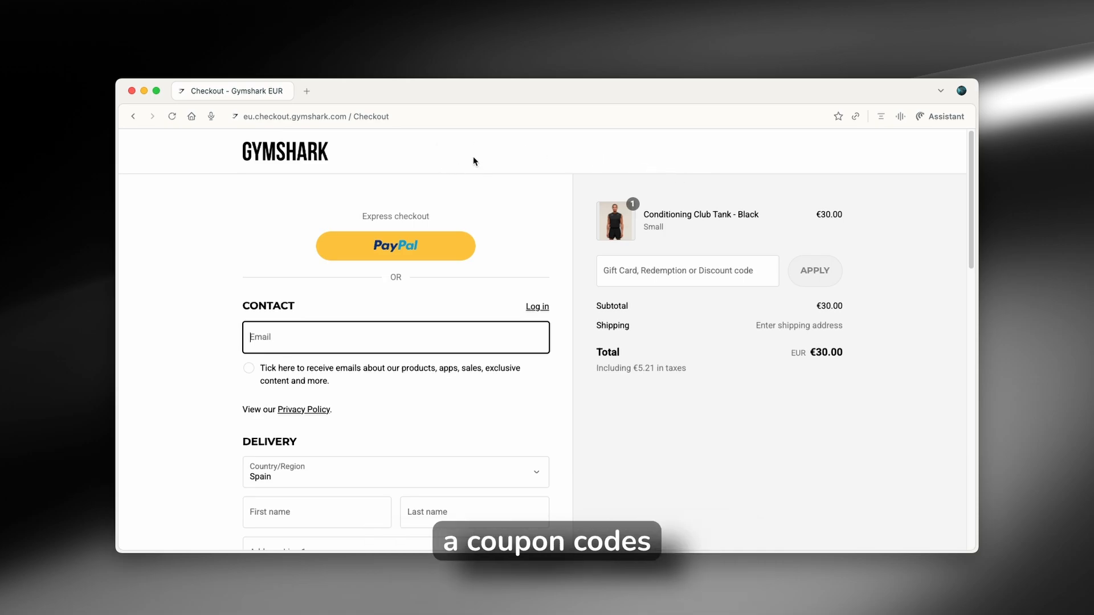
pyautogui.moveTo(917, 136)
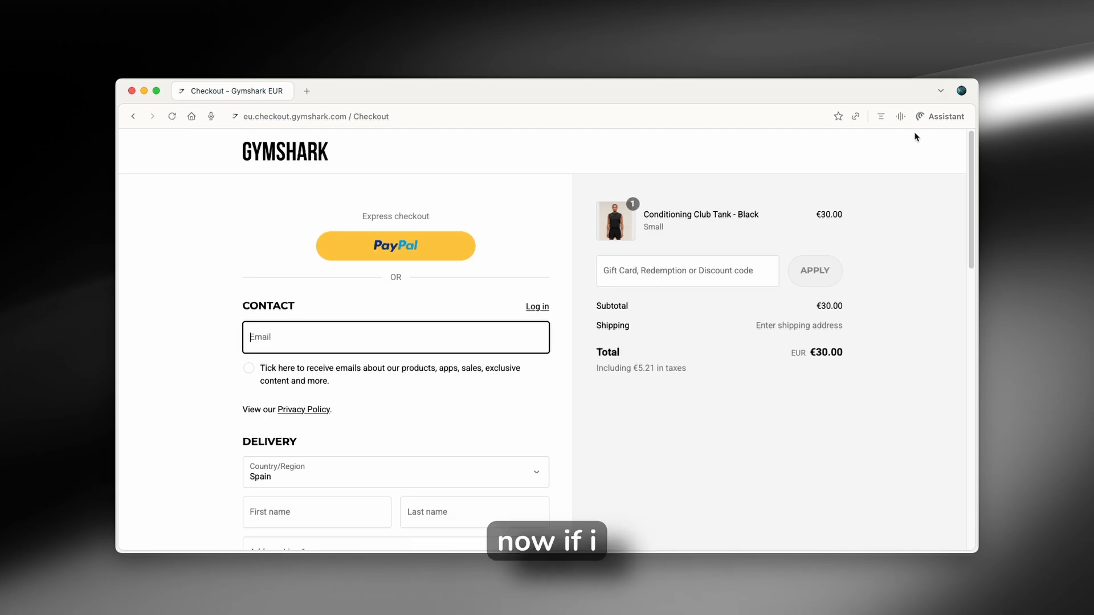
# Ask the Assistant beside the Gymshark checkout to find coupon codes for this website
pyautogui.click(941, 117)
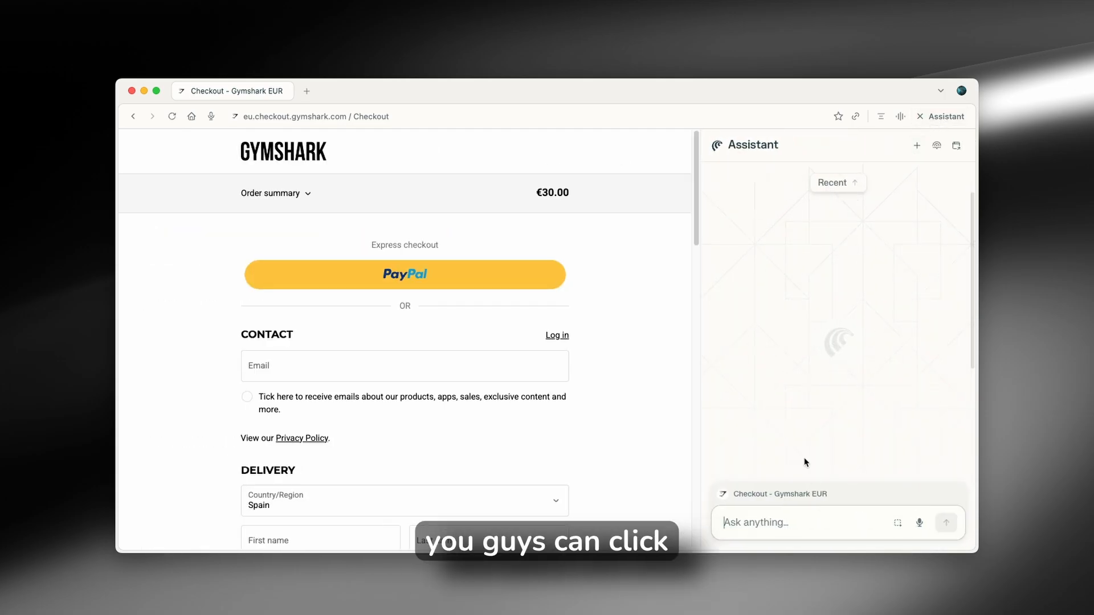
pyautogui.write('fi')
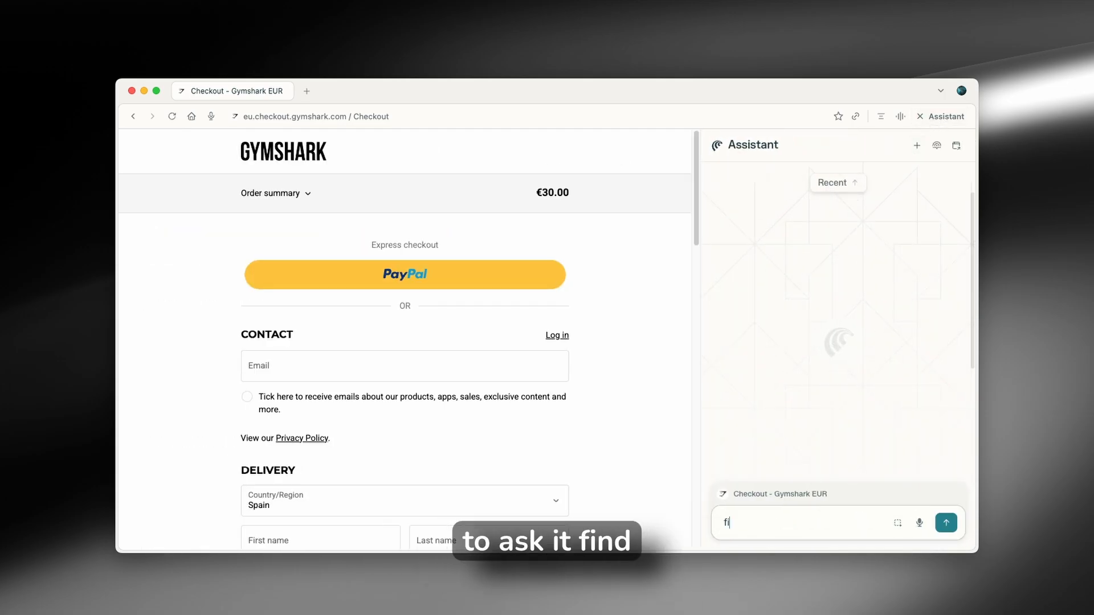
pyautogui.write('find cupon codes for his')
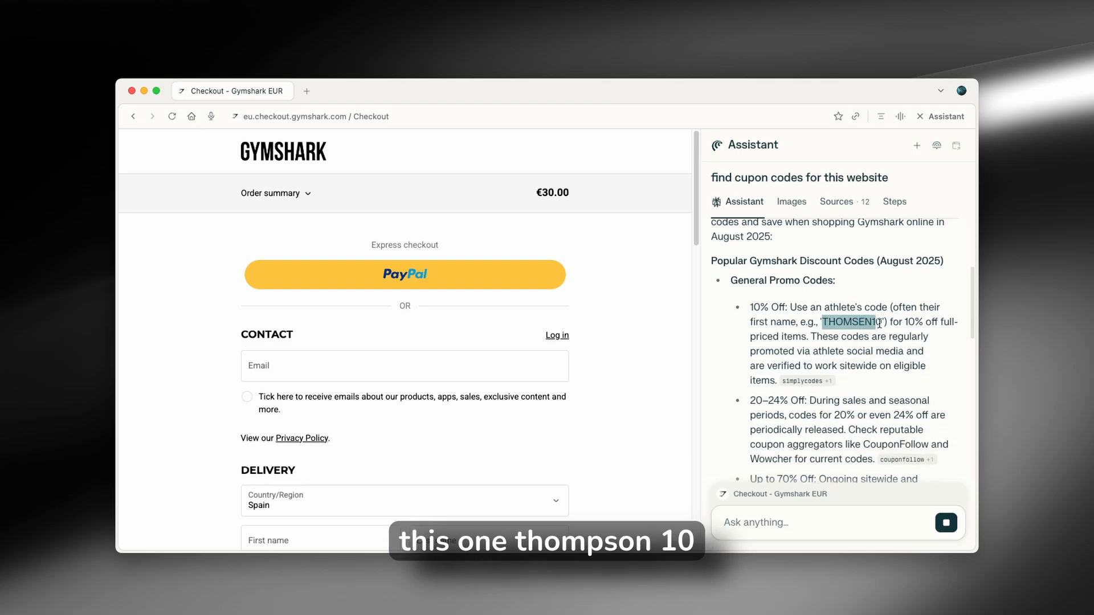
pyautogui.moveTo(888, 158)
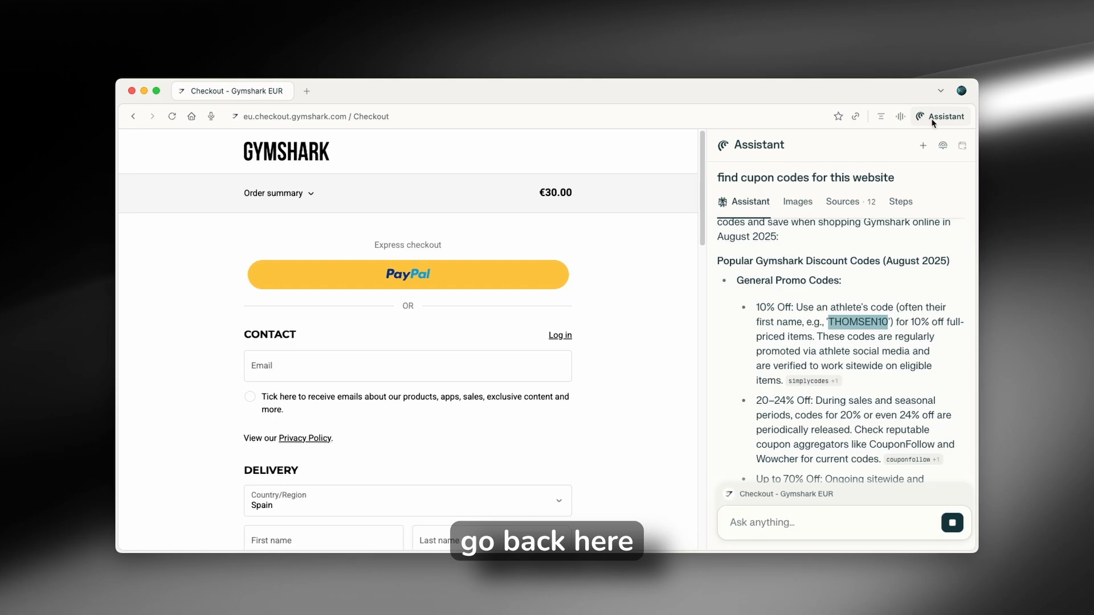
# Apply the THOMSEN10 code, dropping the Gymshark total from €30.00 to €27.00, with the Assistant back beside it
pyautogui.click(942, 115)
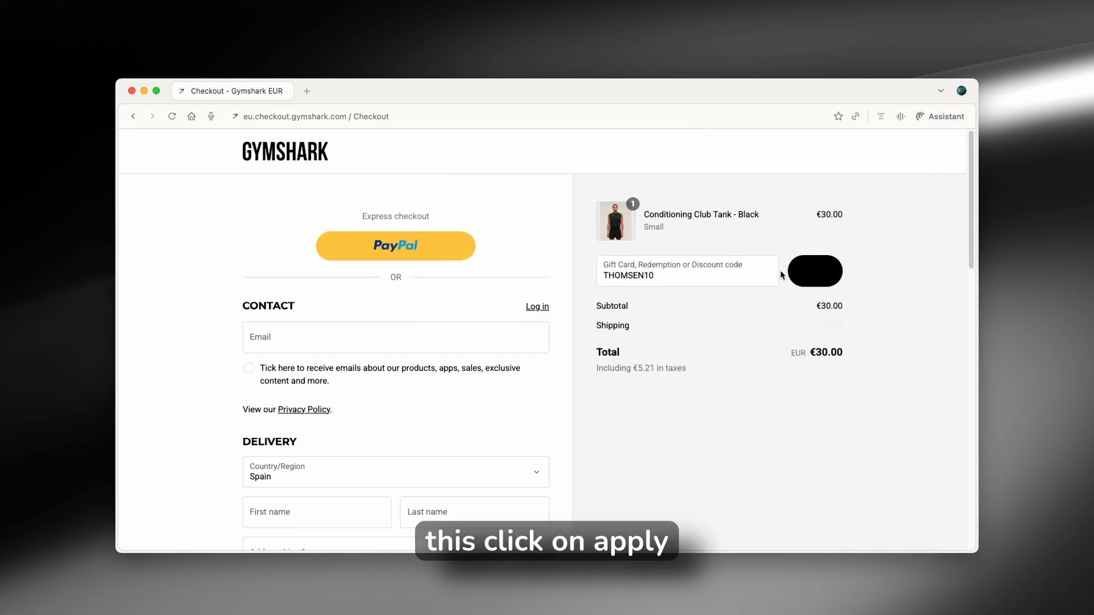
pyautogui.click(814, 271)
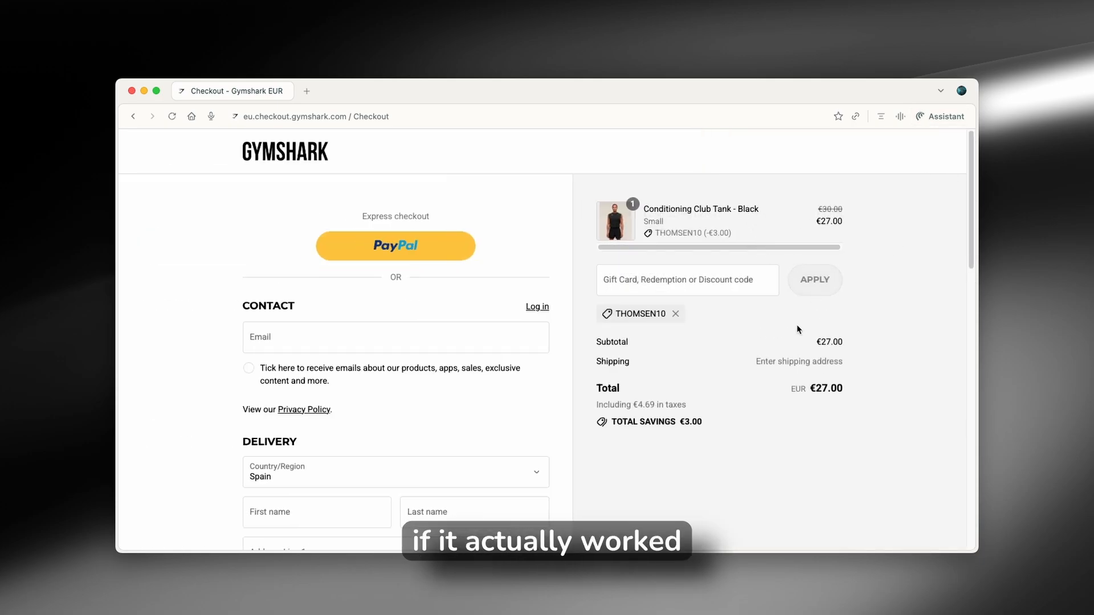
pyautogui.click(941, 116)
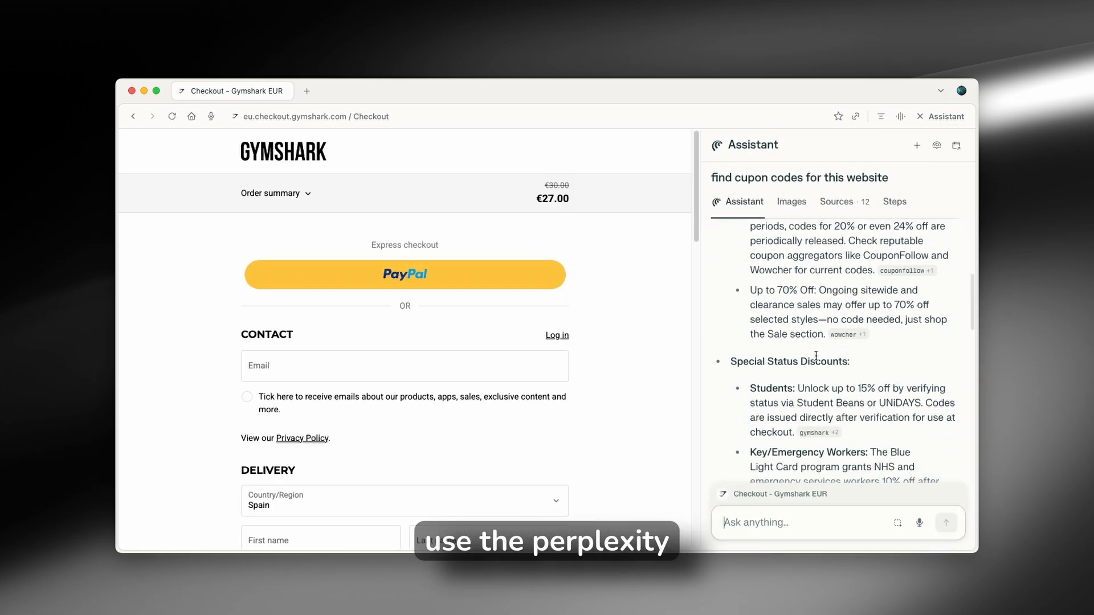
pyautogui.scroll(-3)
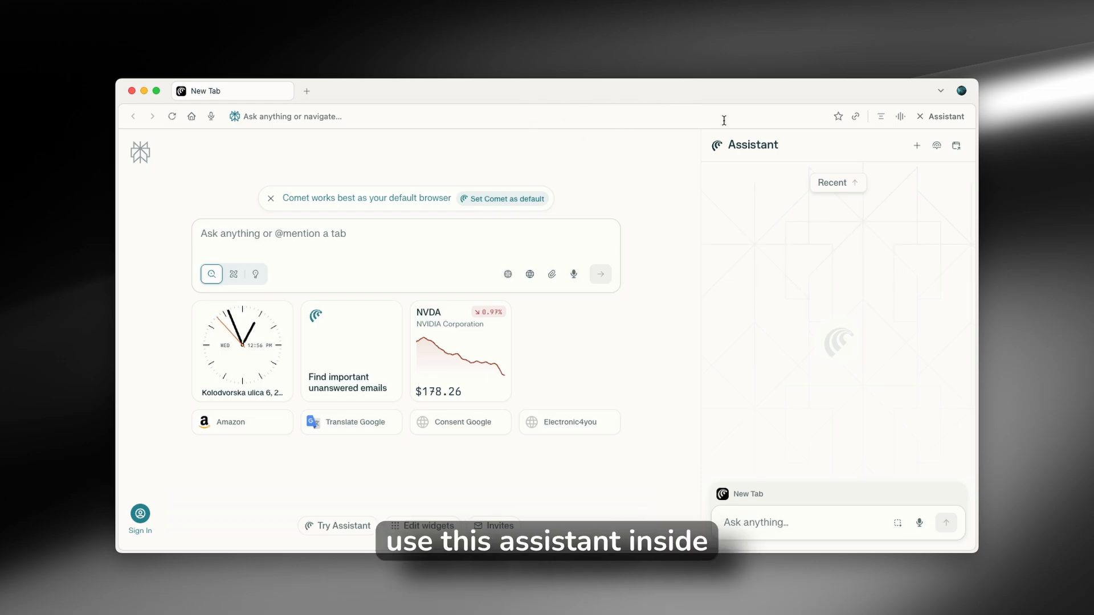
pyautogui.moveTo(749, 389)
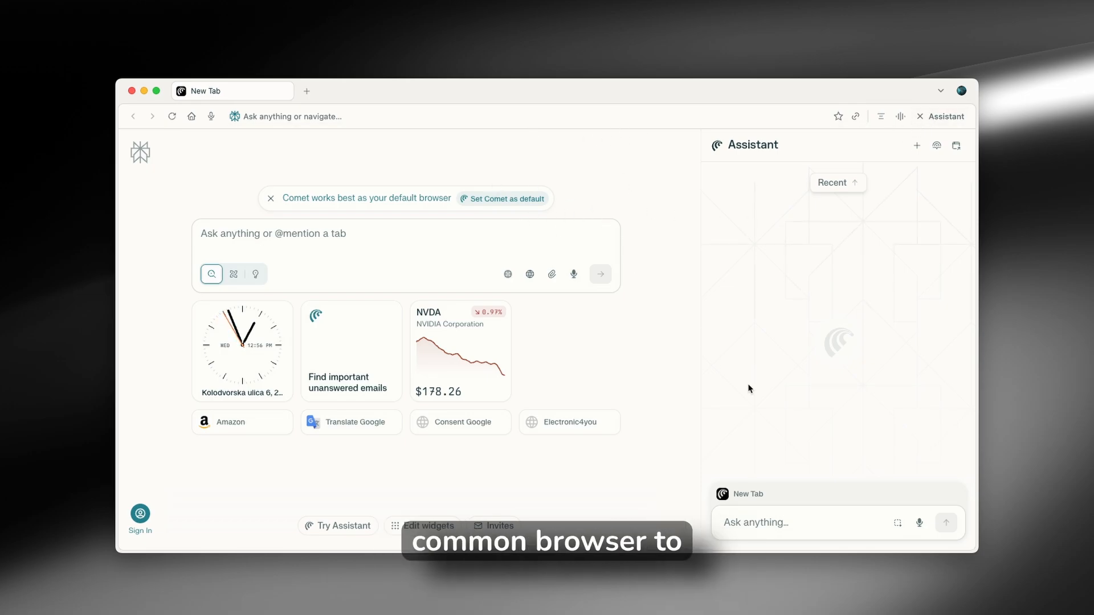
pyautogui.moveTo(769, 355)
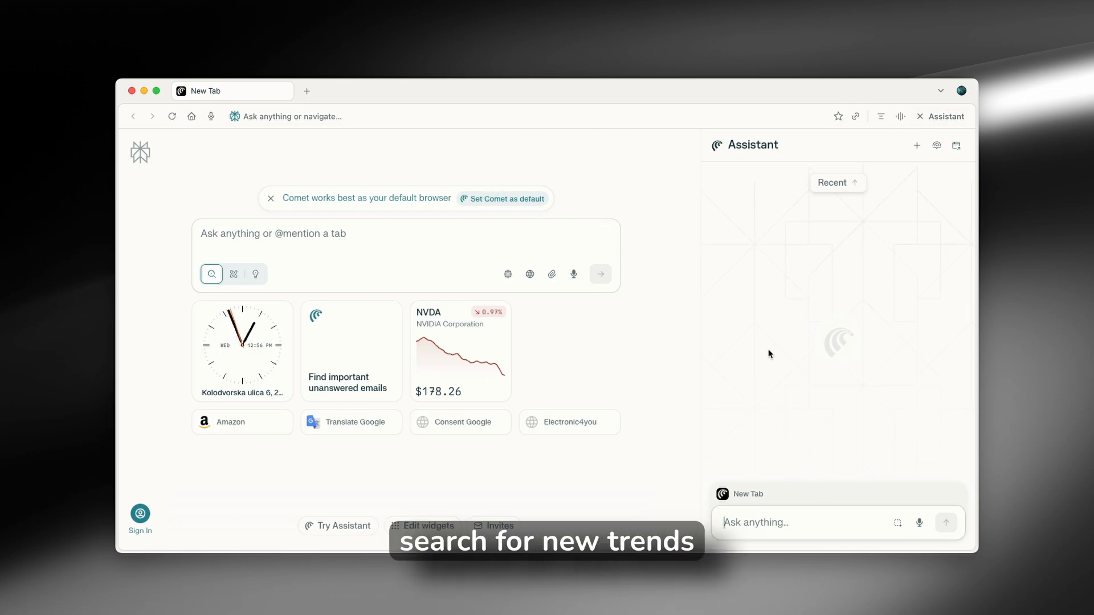
# Ask the Assistant 'what are trending news right now' in the new tab
pyautogui.write('wha')
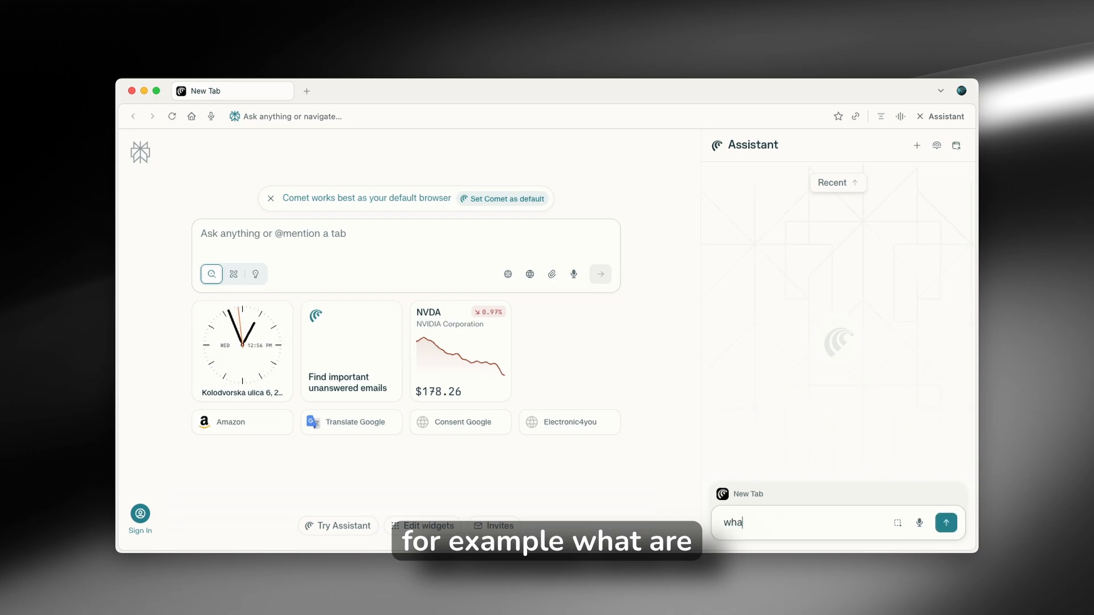
pyautogui.write('what are trending n')
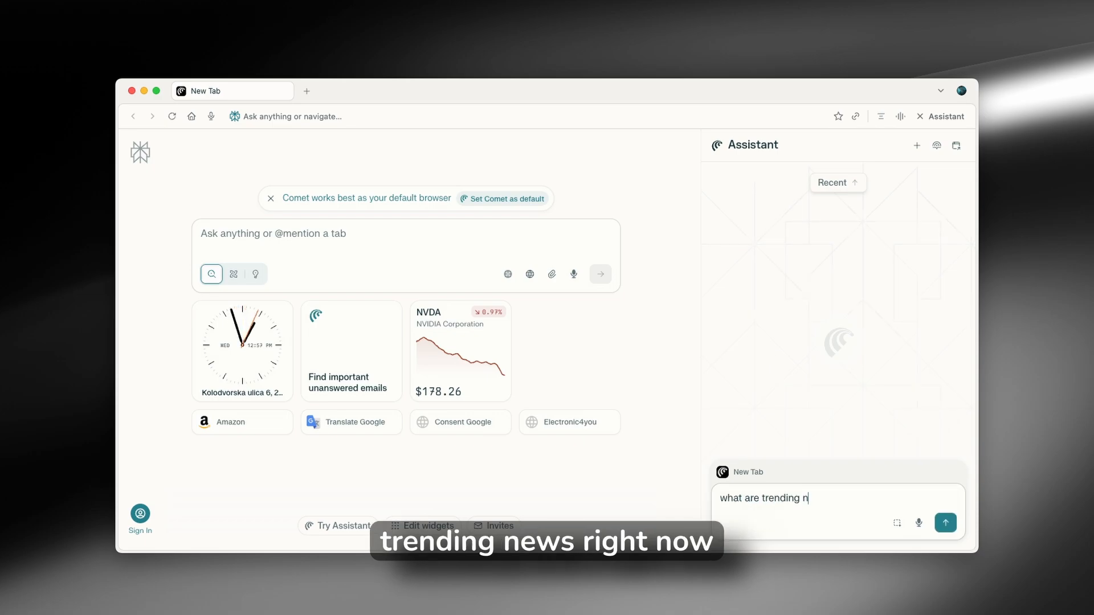
pyautogui.write('ews right no')
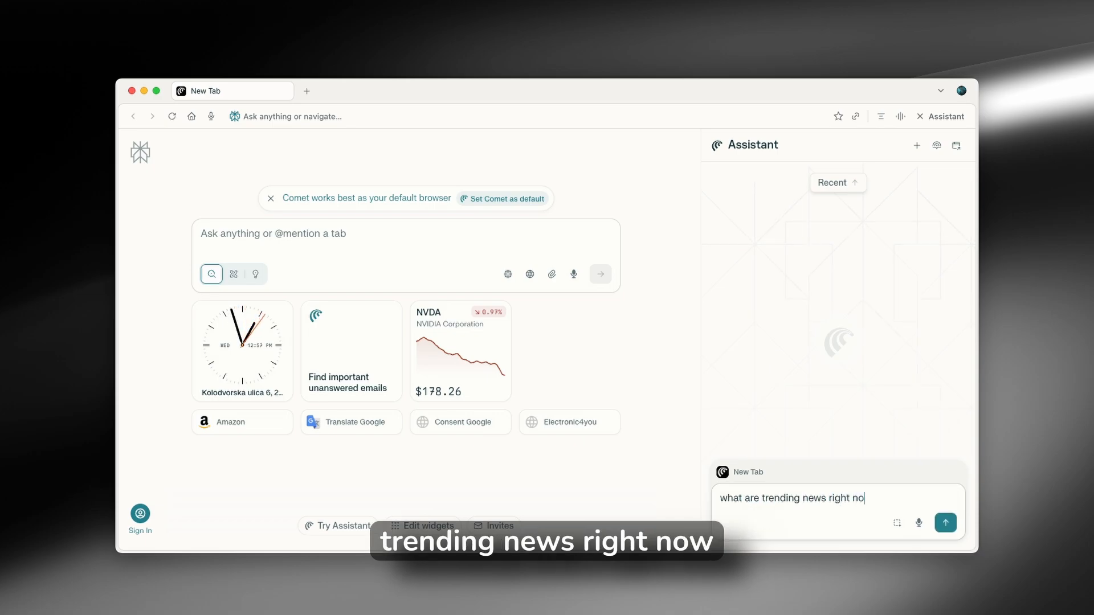
pyautogui.click(945, 522)
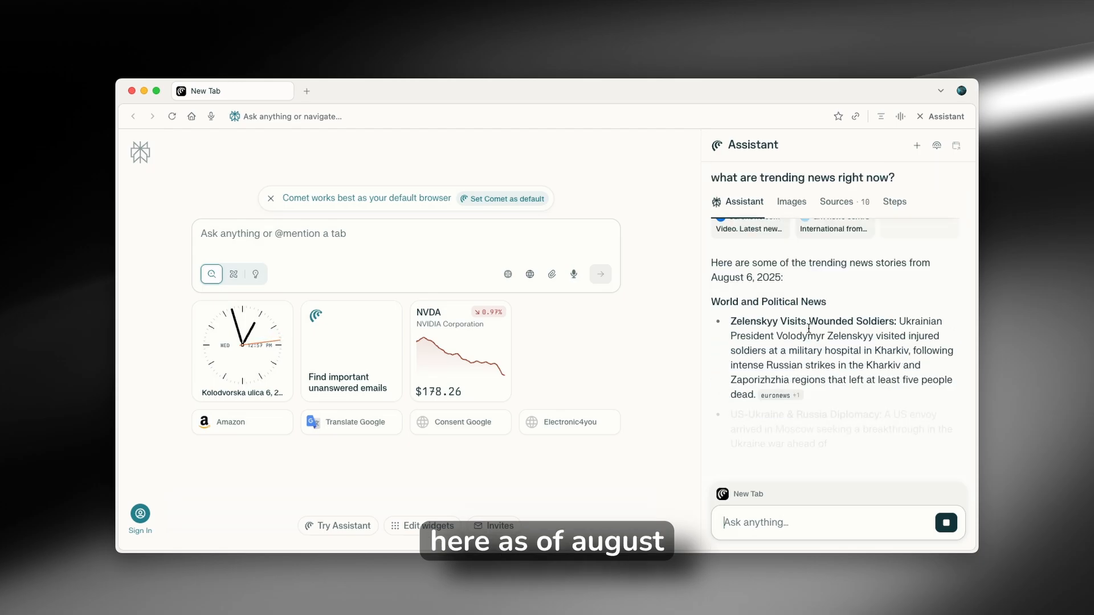
# Read through the grouped world, disaster and business news roundup and select text in it
pyautogui.scroll(-3)
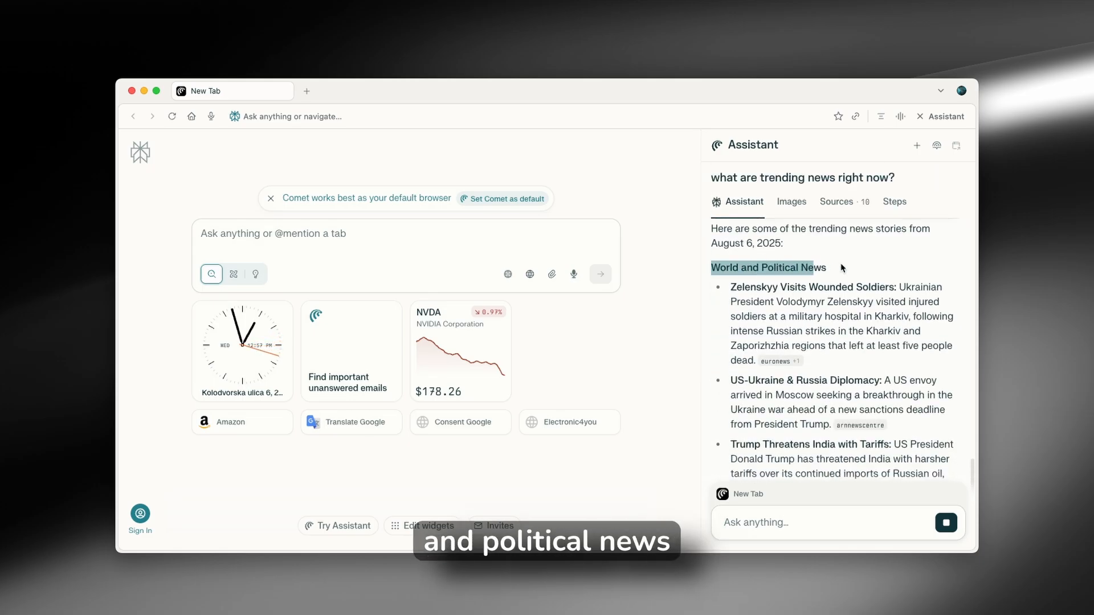
pyautogui.scroll(-3)
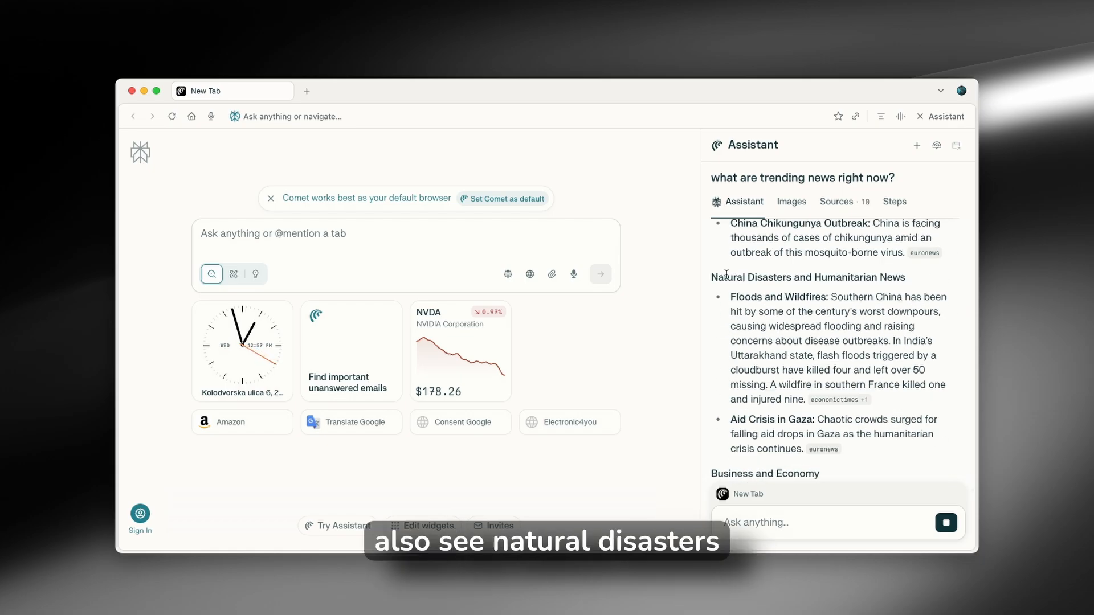
pyautogui.doubleClick(808, 277)
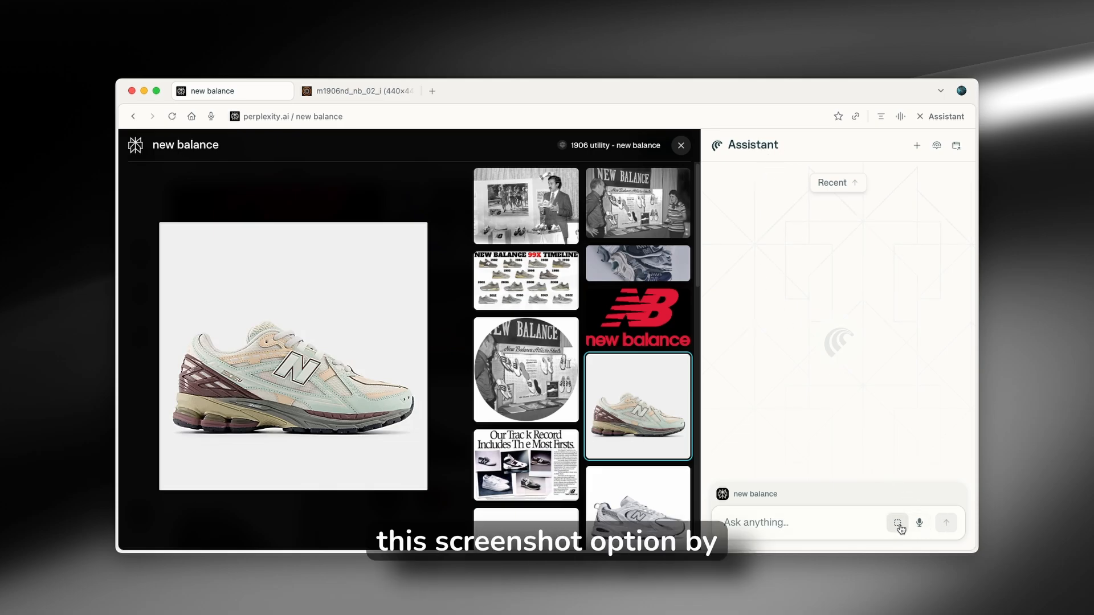
pyautogui.moveTo(900, 522)
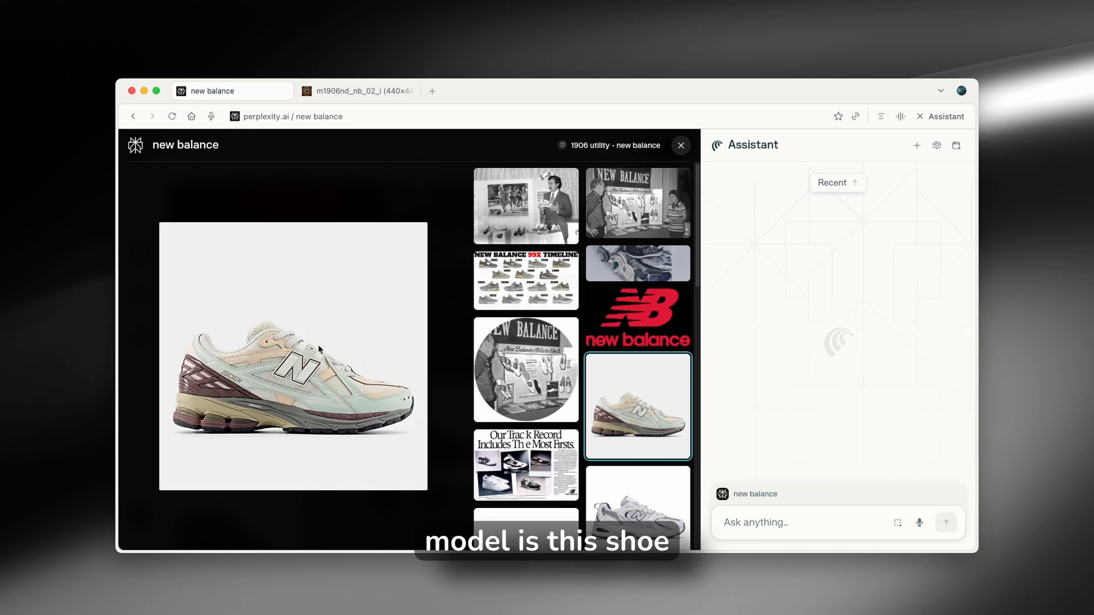
# Open the New Balance sneaker photo in its own tab and start asking which model it is
pyautogui.click(358, 91)
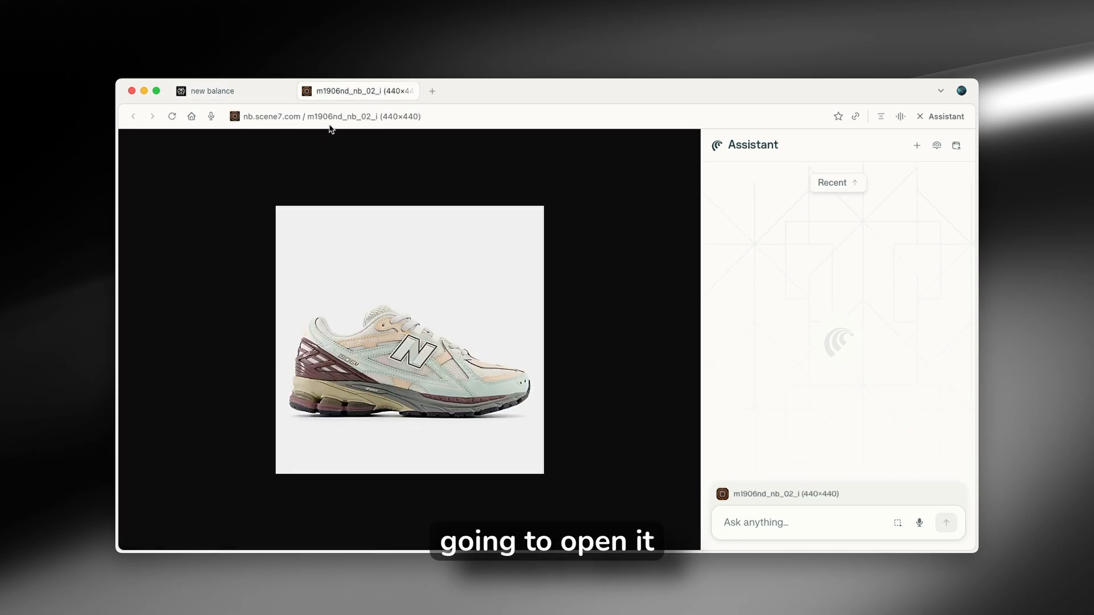
pyautogui.moveTo(898, 522)
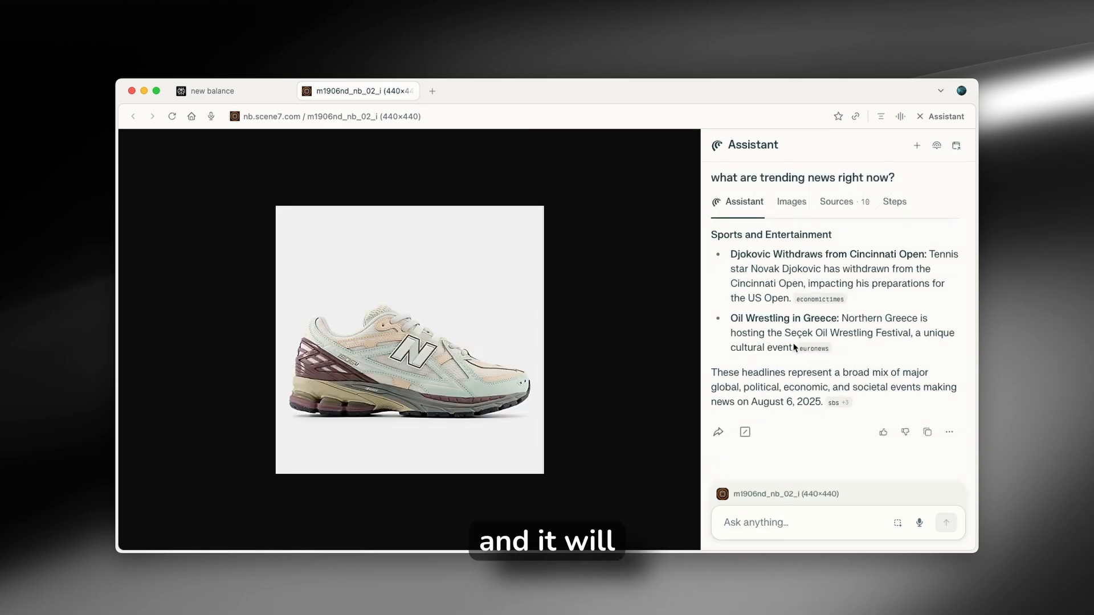
pyautogui.moveTo(812, 431)
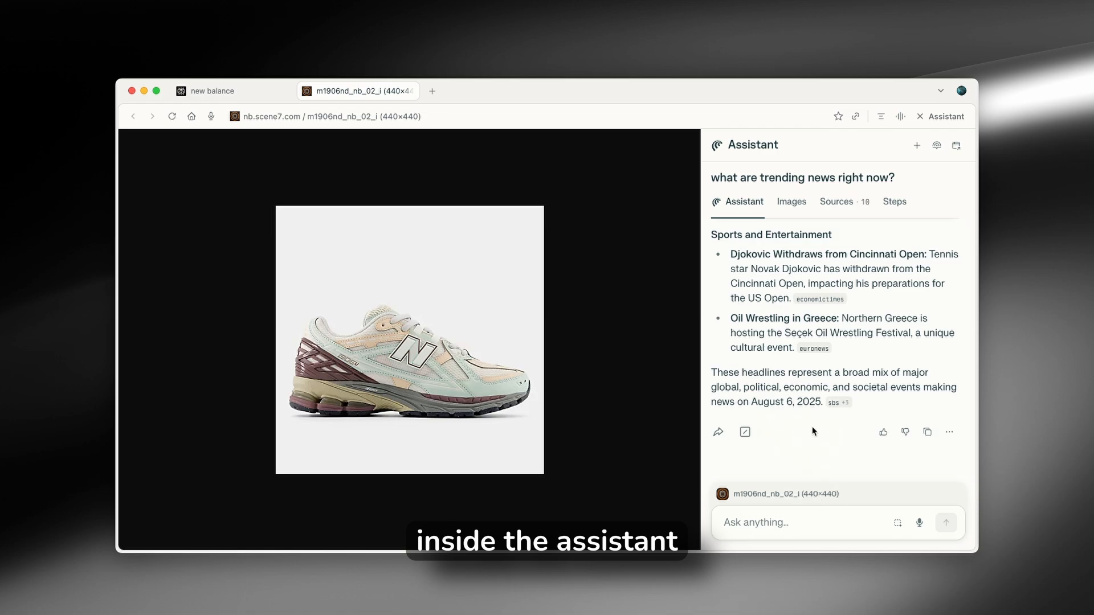
pyautogui.moveTo(799, 516)
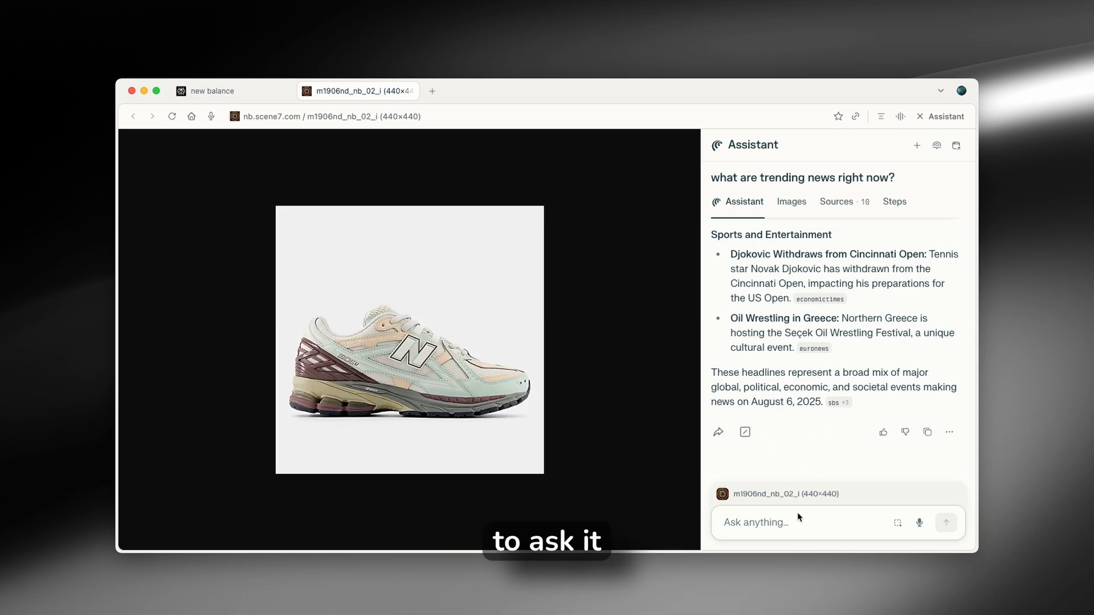
pyautogui.write('which mode')
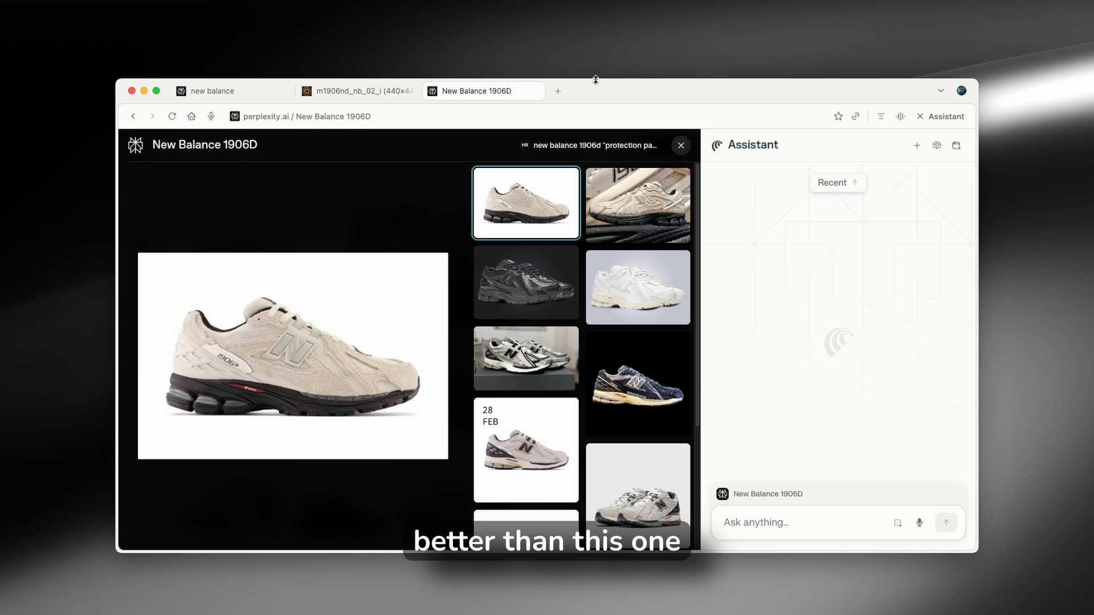
pyautogui.moveTo(504, 65)
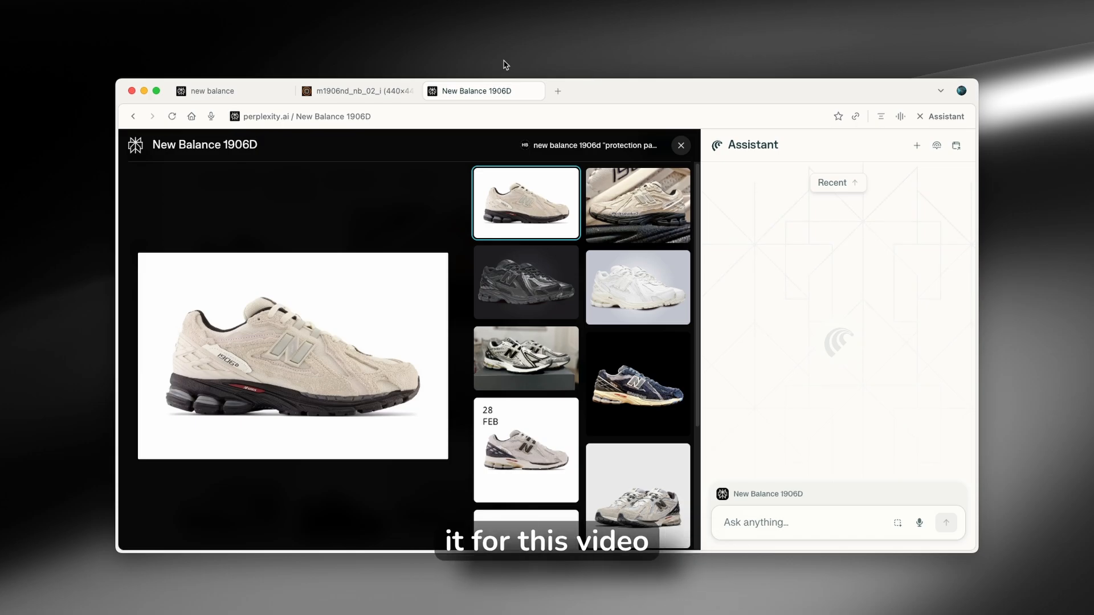